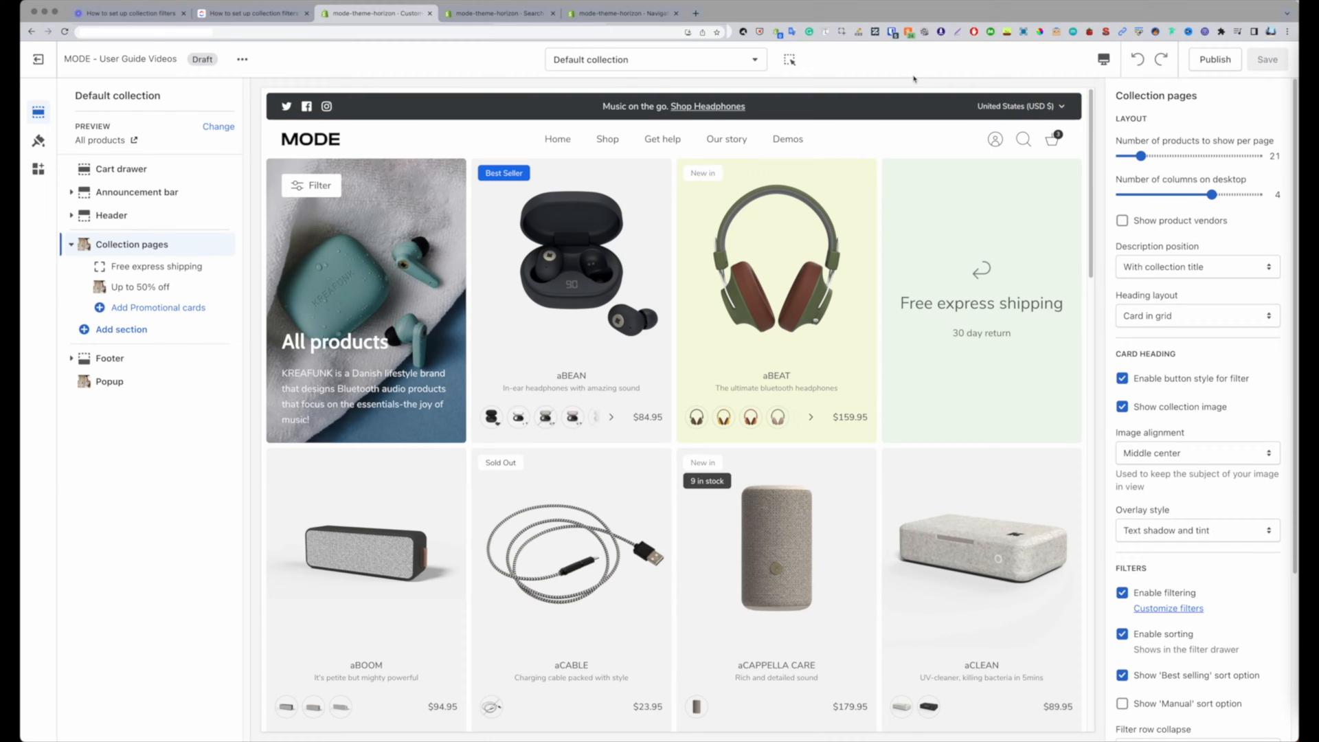
pyautogui.moveTo(799, 84)
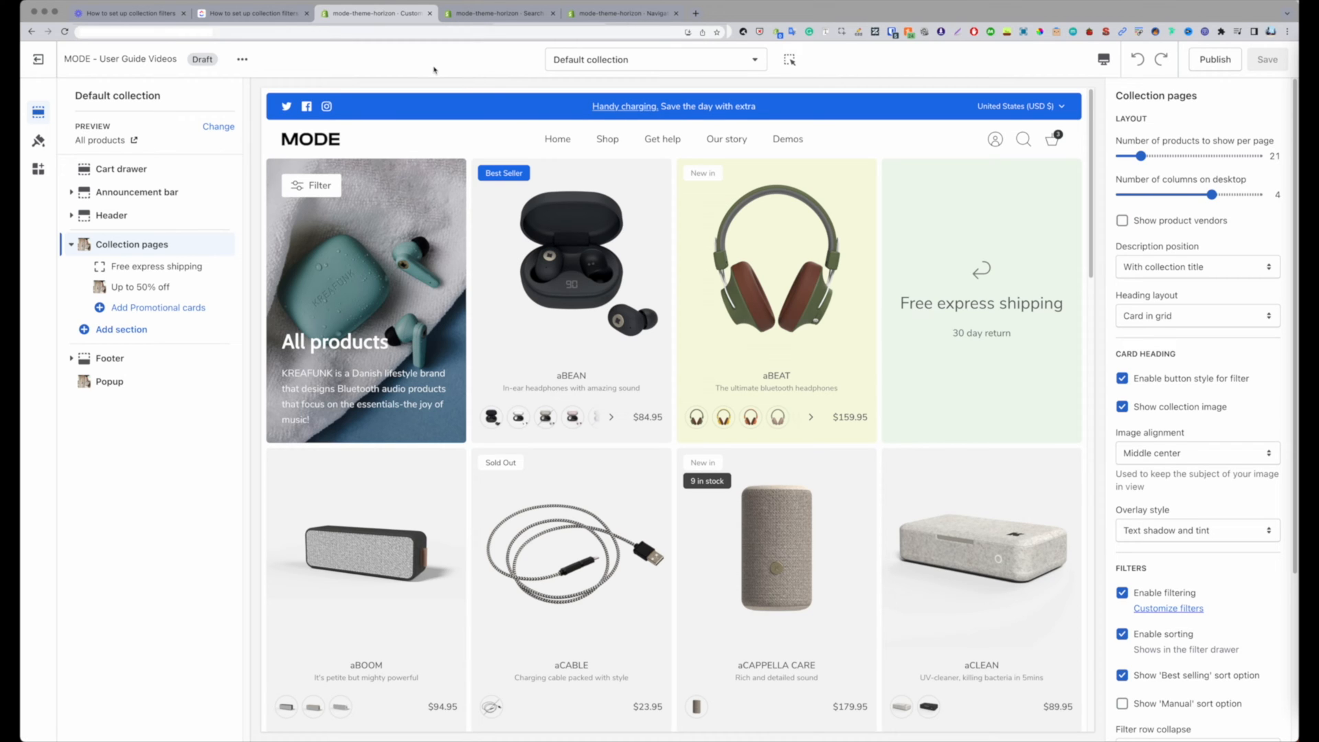
pyautogui.moveTo(482, 68)
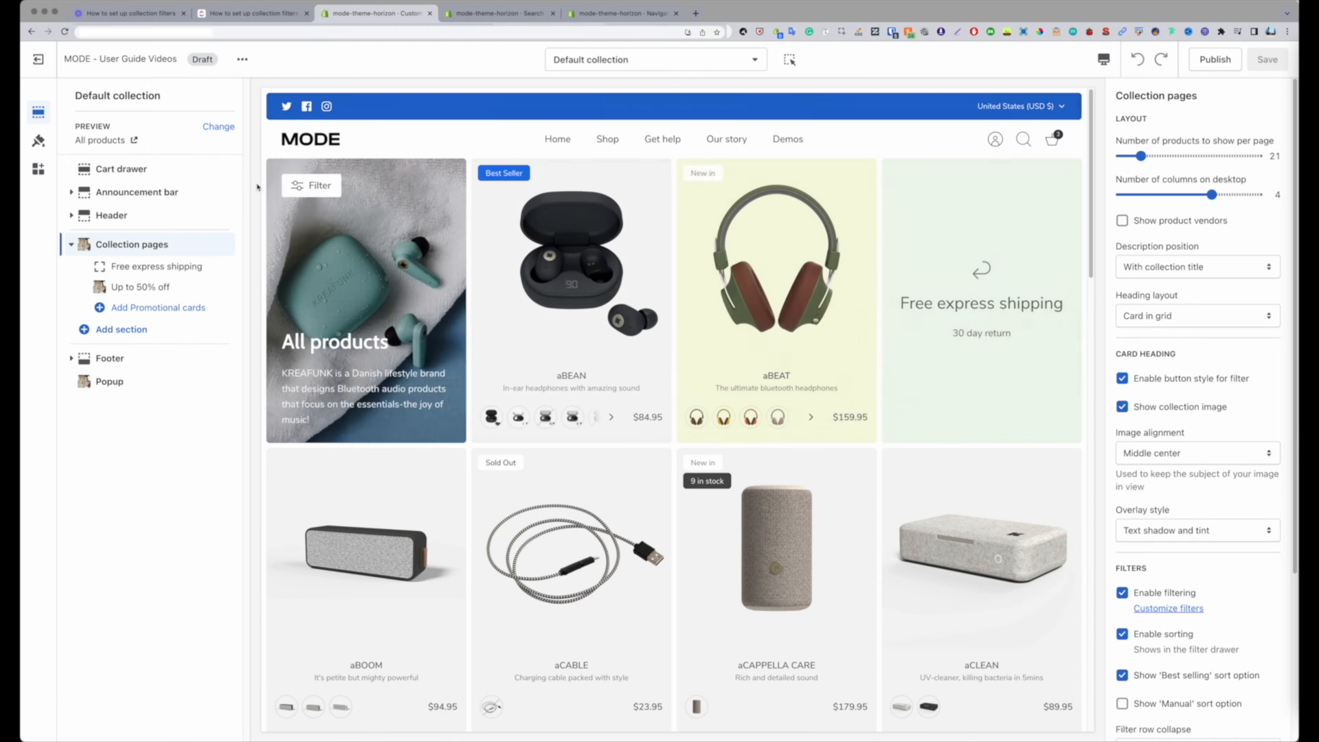
# - Open the filter drawer on the collection preview showing sort, stock, price, type and colour
pyautogui.click(311, 186)
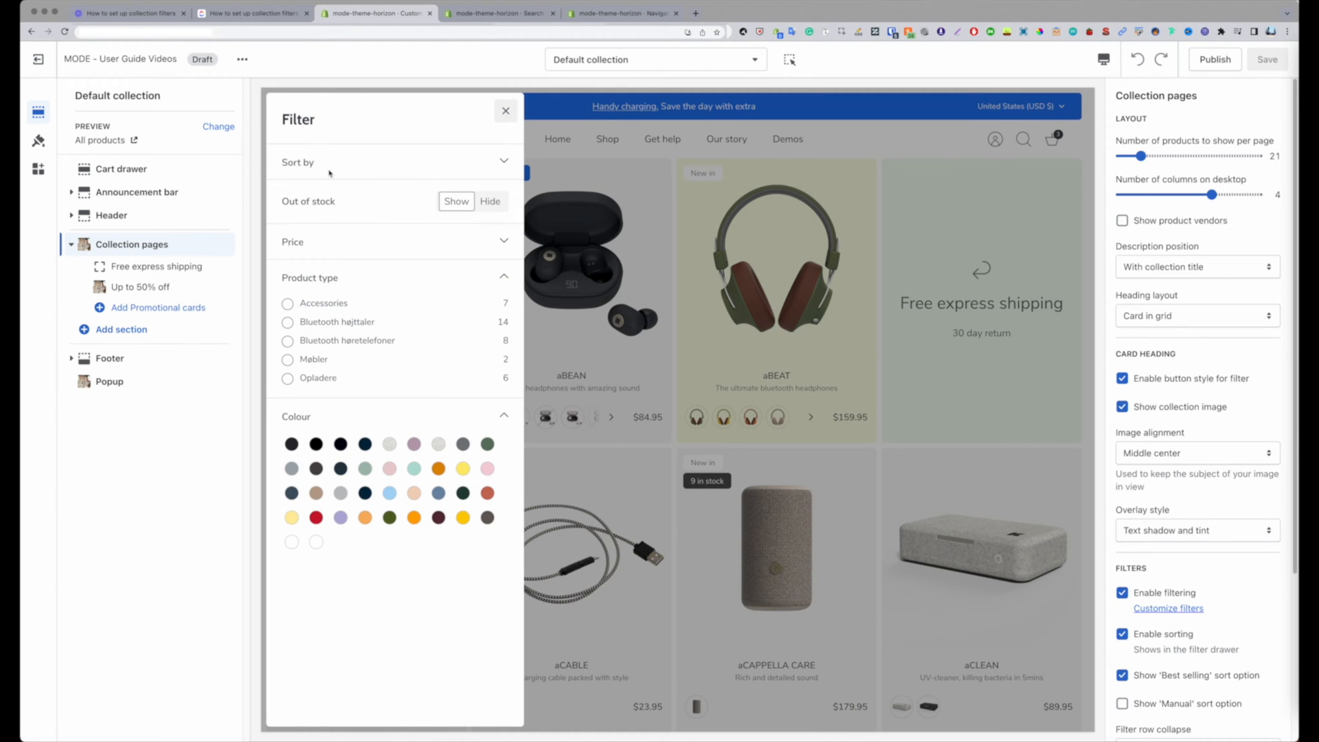
pyautogui.moveTo(364, 220)
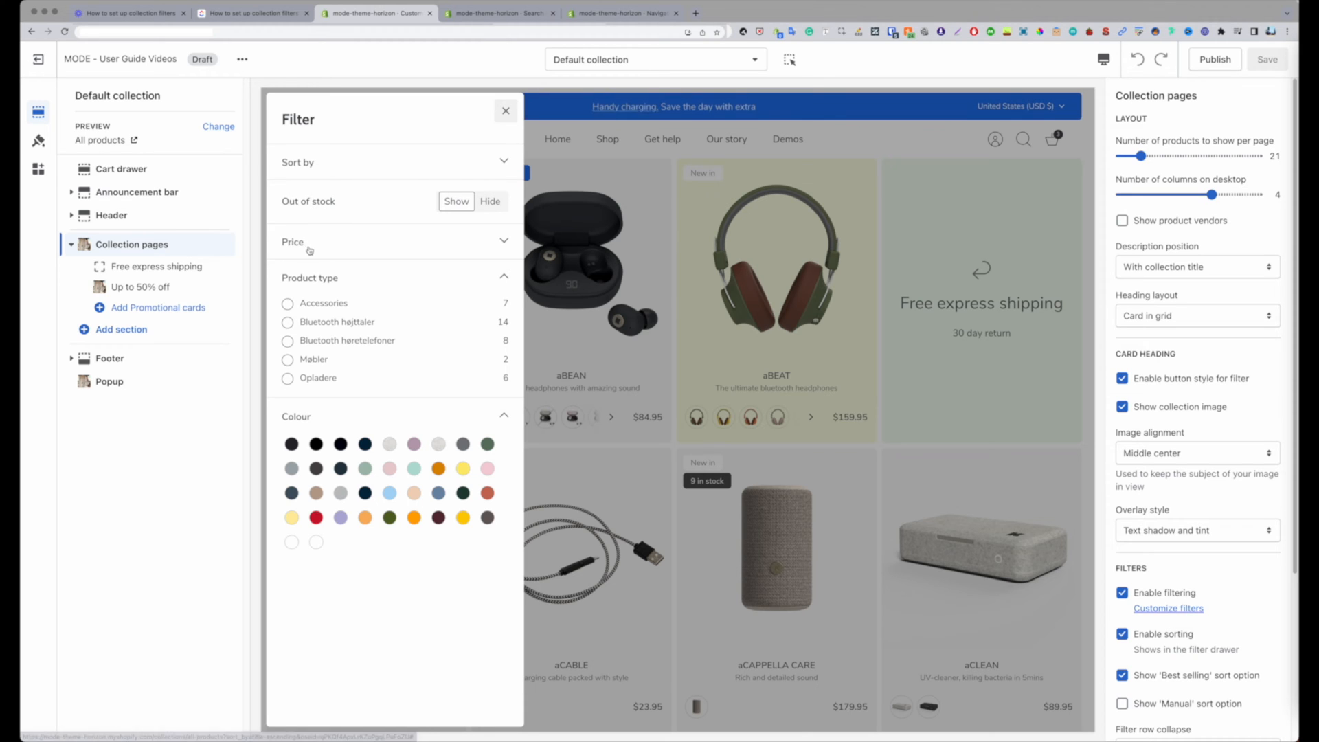
pyautogui.moveTo(357, 245)
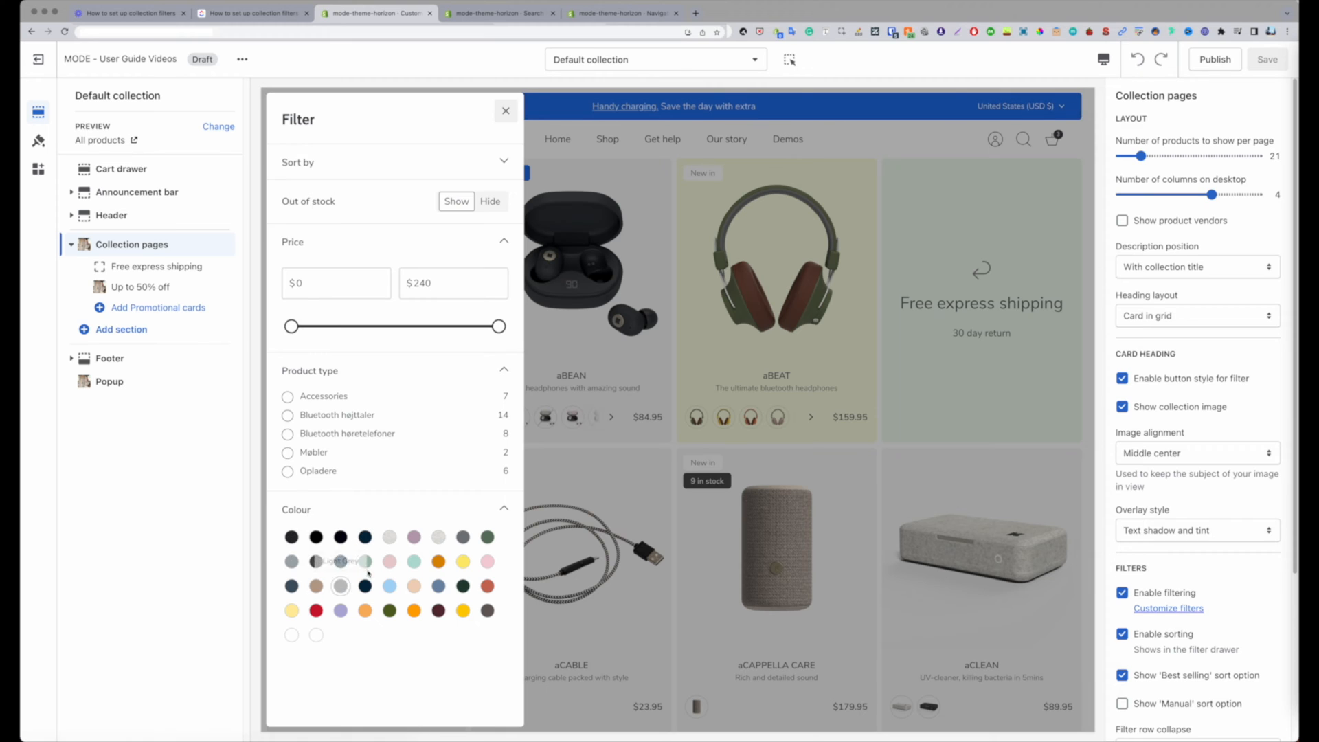
pyautogui.moveTo(340, 513)
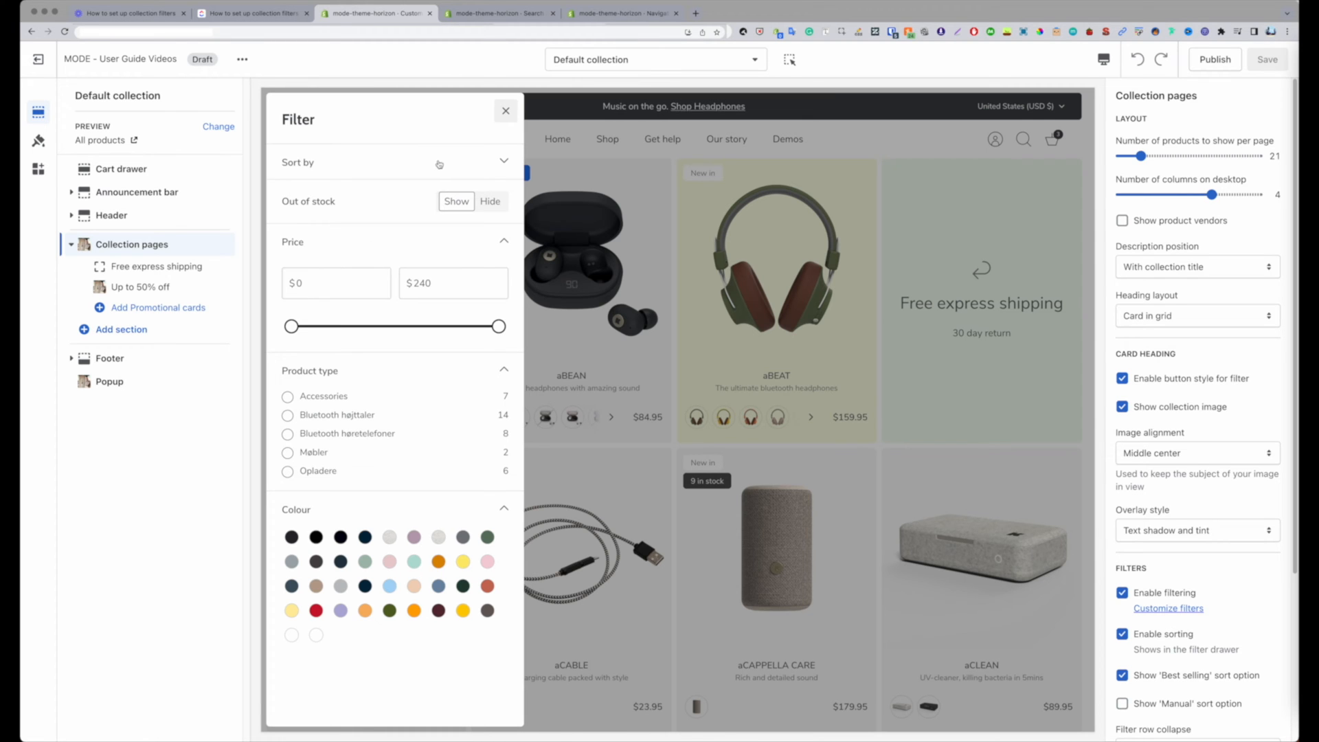
# - Close the filter drawer so the full collection product grid shows again
pyautogui.click(504, 110)
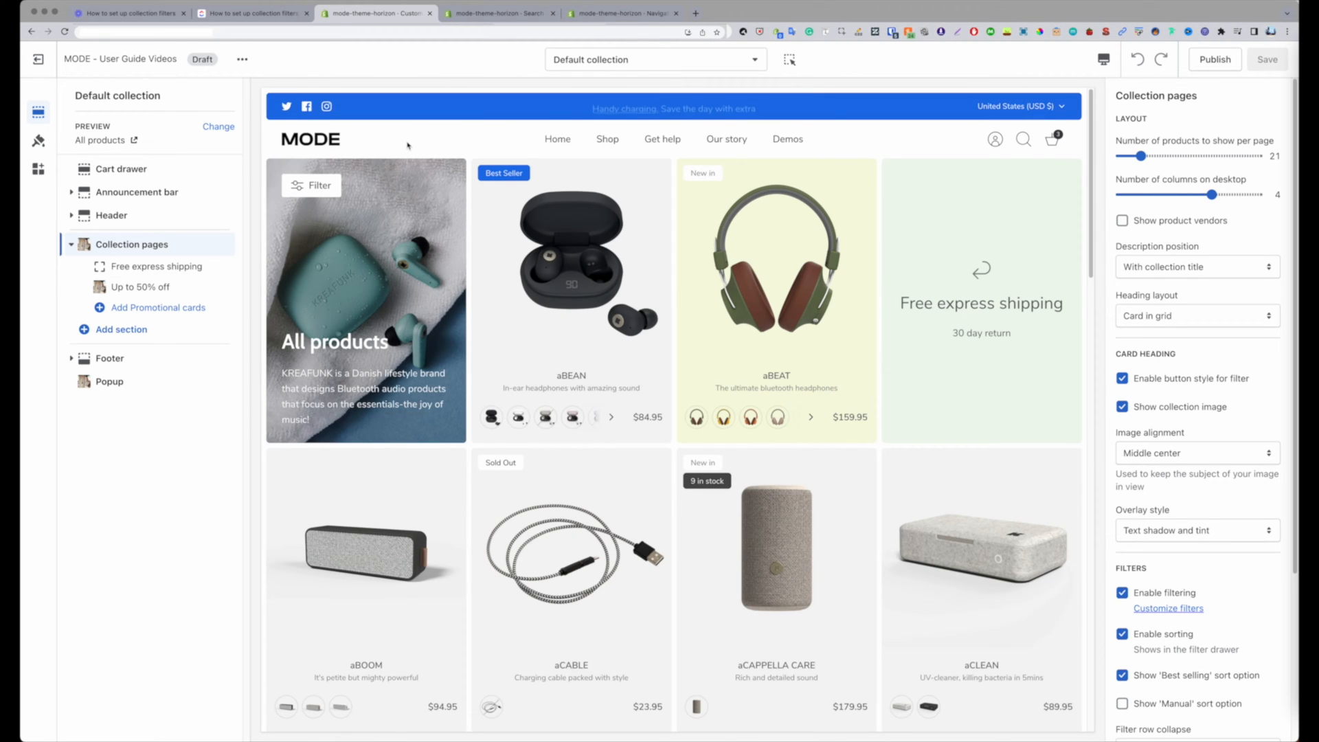
pyautogui.moveTo(446, 78)
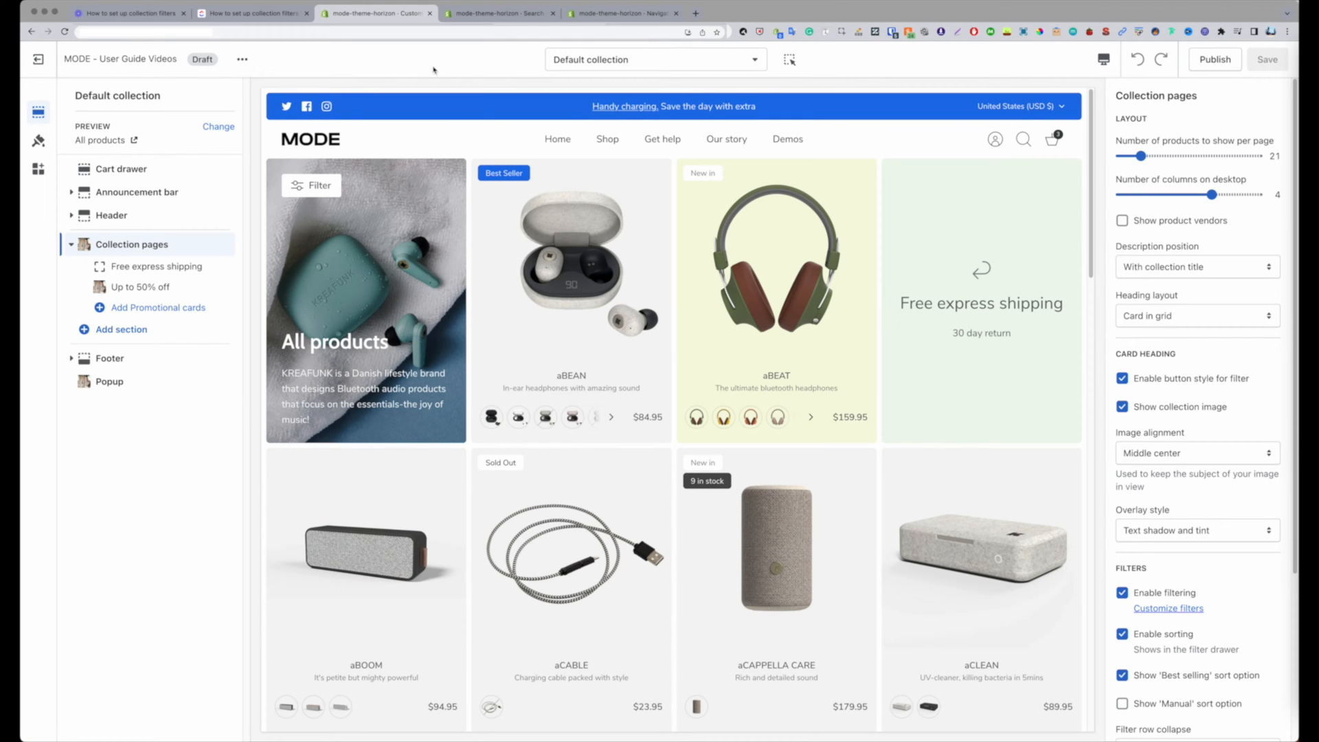
pyautogui.moveTo(161, 246)
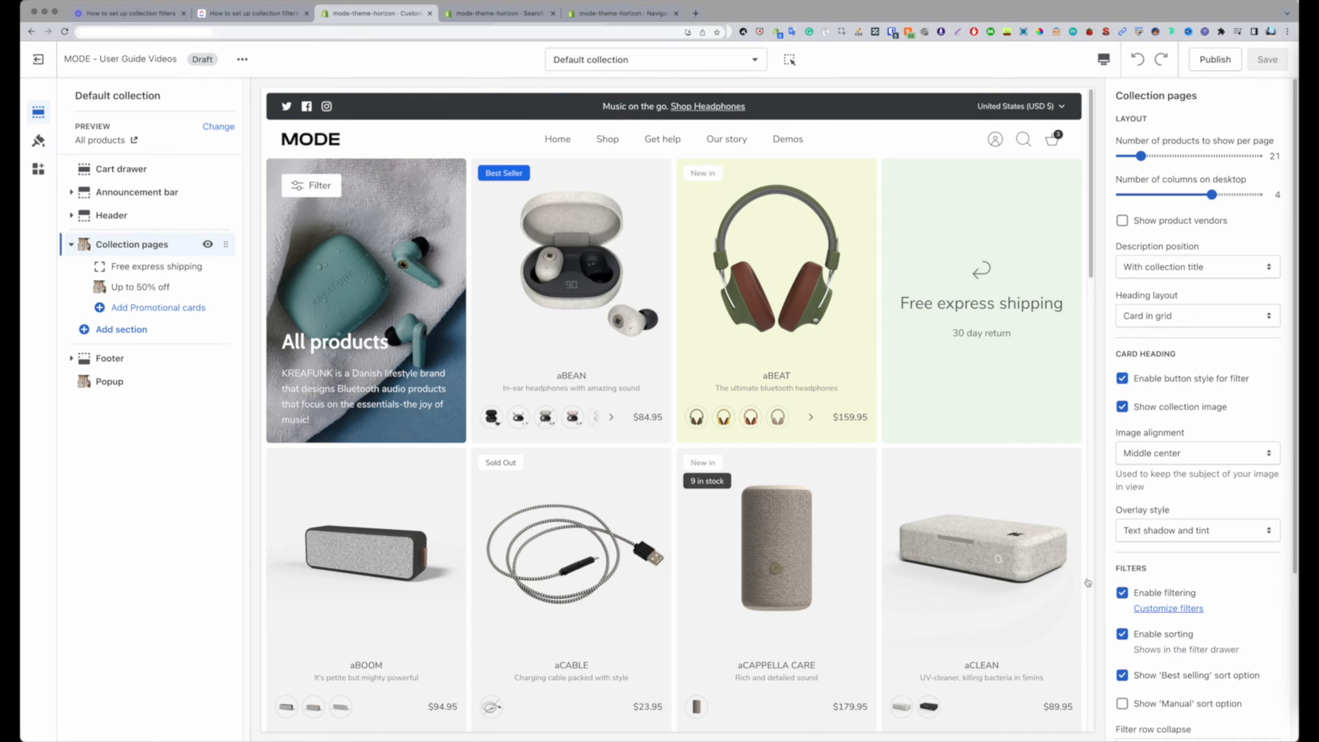
pyautogui.moveTo(1168, 609)
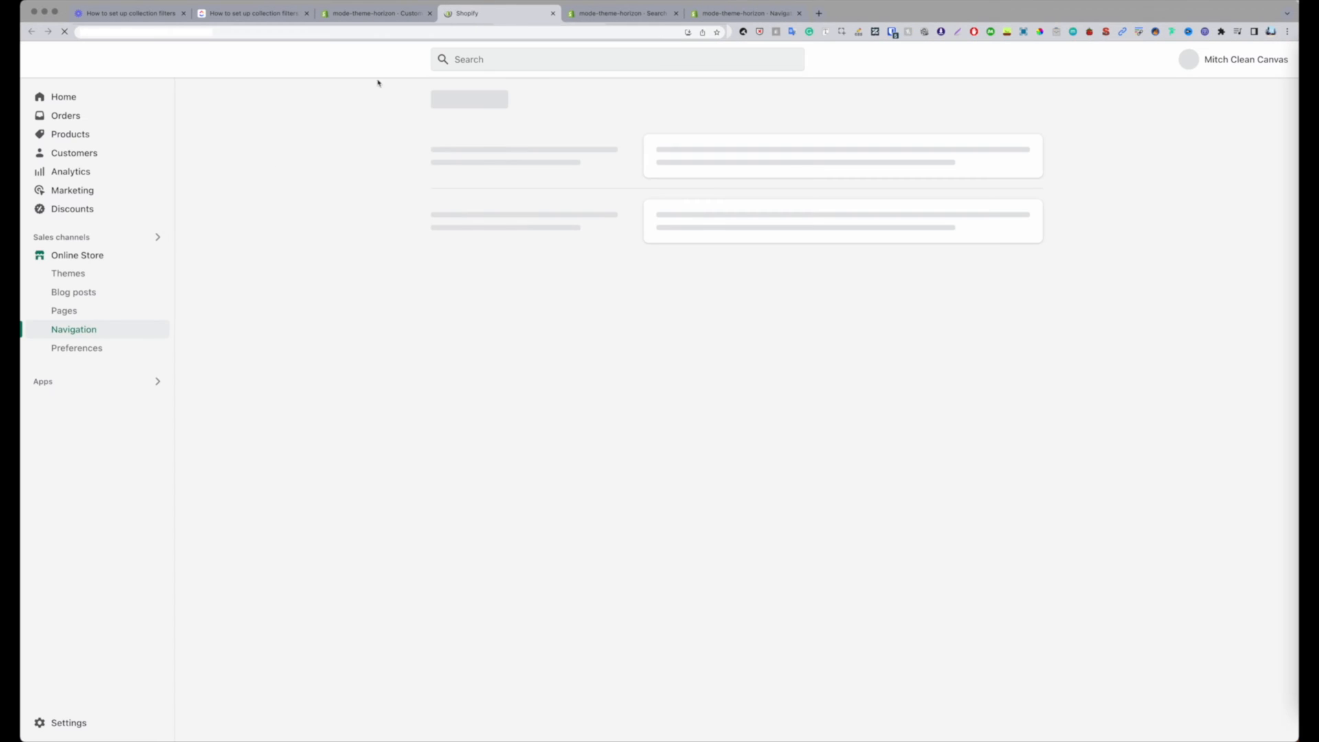
# - Go to Online Store > Navigation and follow the Shopify Search & Discovery link
pyautogui.click(74, 328)
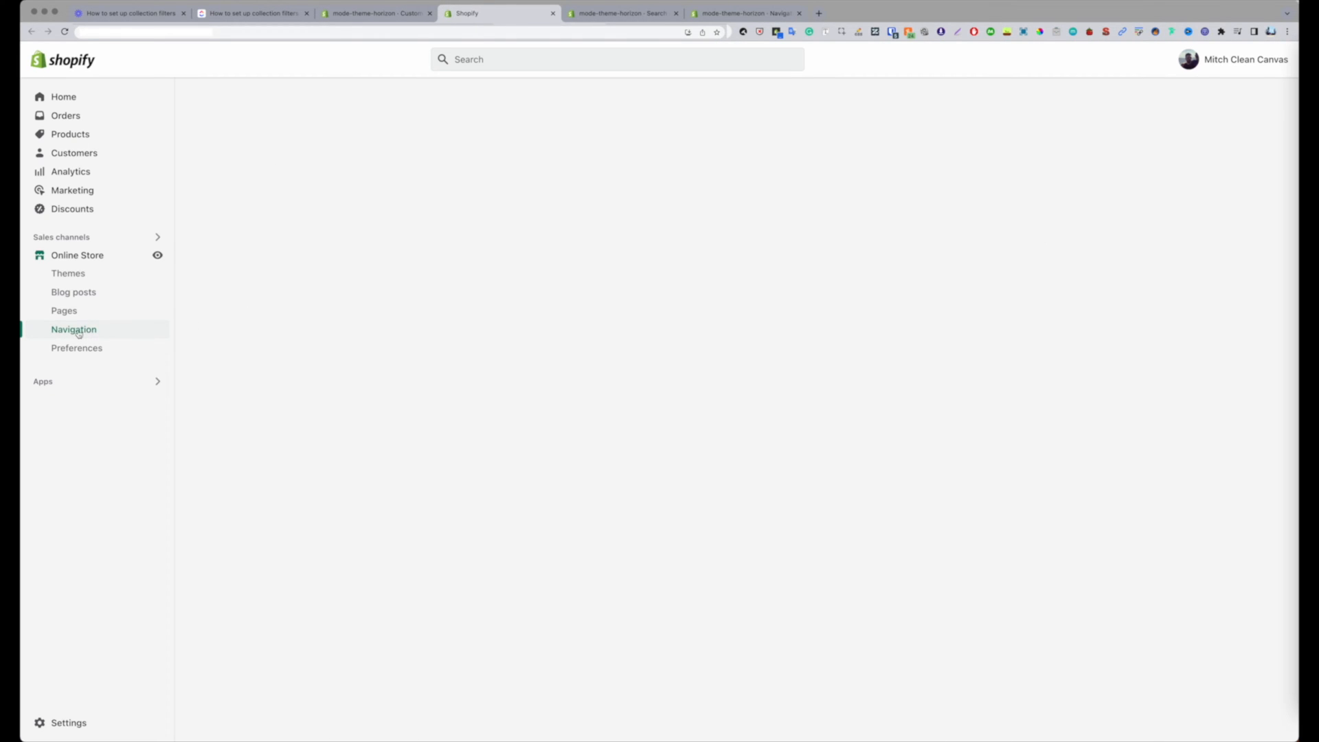
pyautogui.click(73, 328)
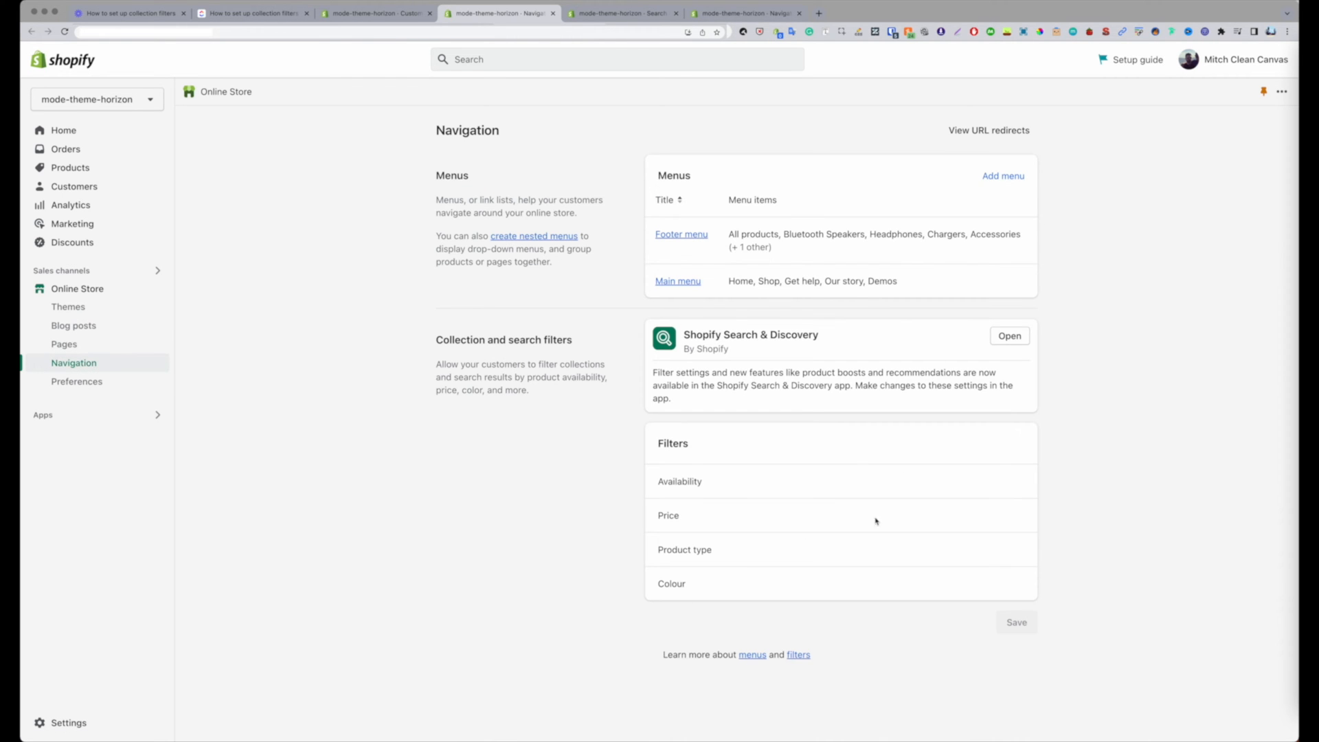
pyautogui.moveTo(518, 480)
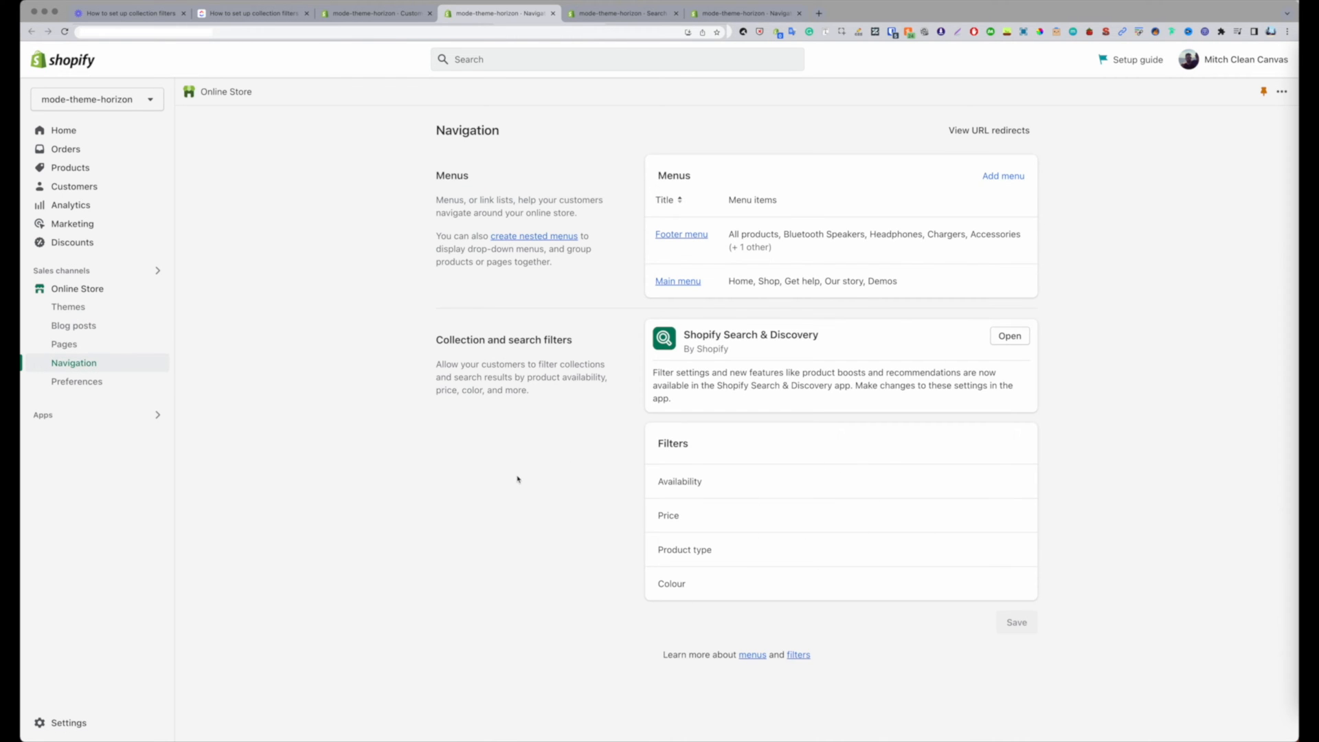
pyautogui.moveTo(815, 341)
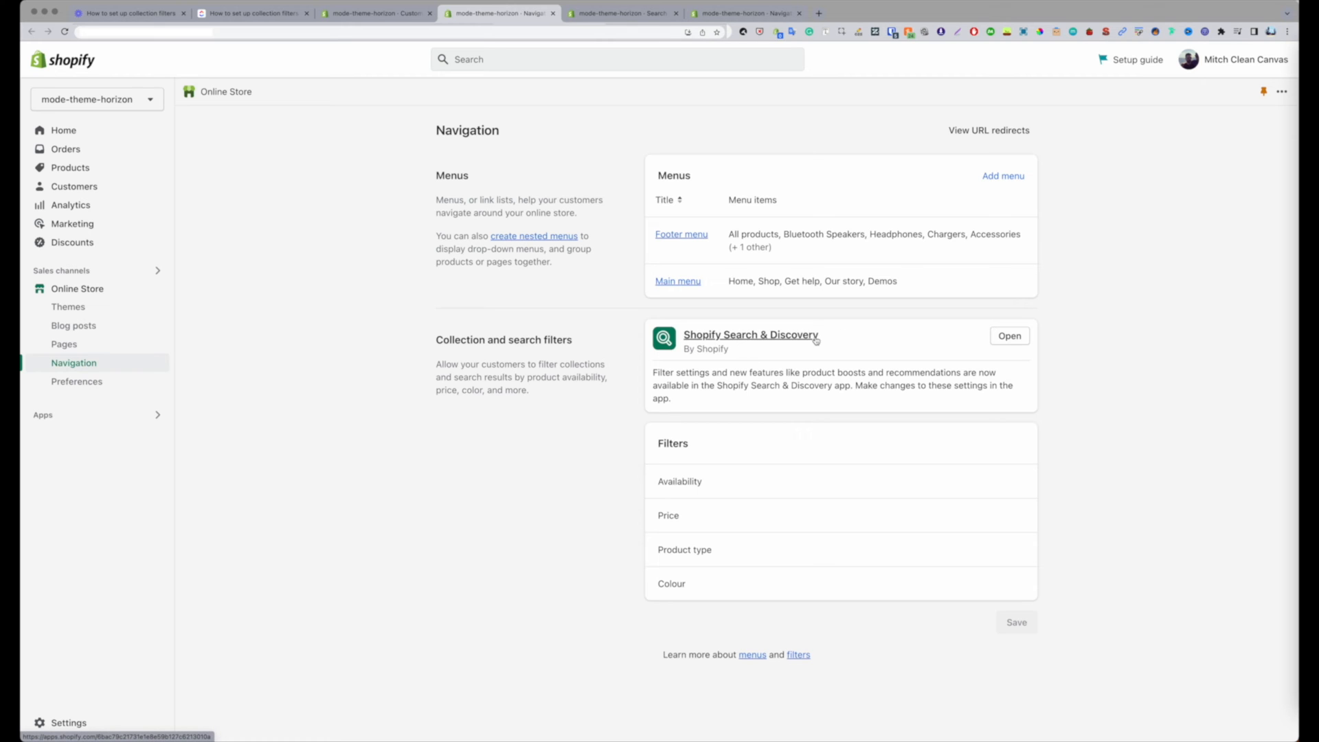
pyautogui.click(1007, 335)
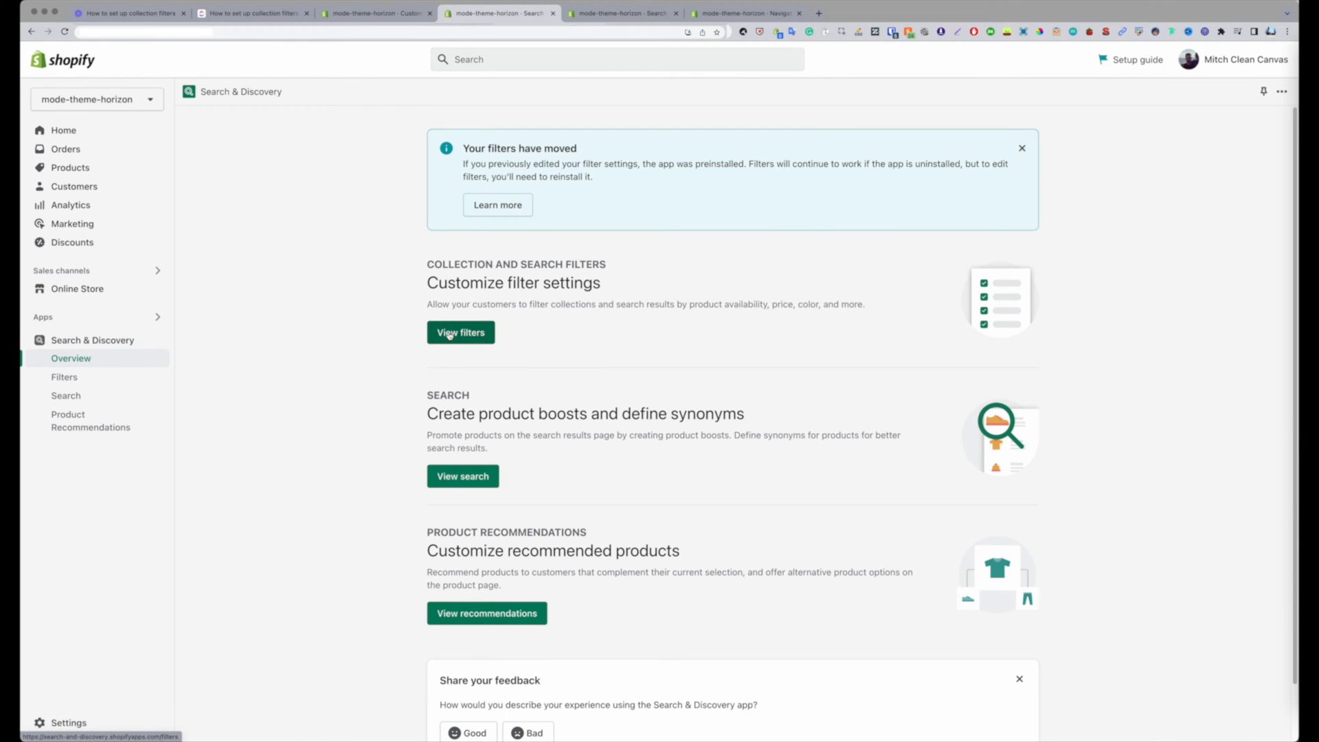
# - View the filters list (Availability, Price, Product type, Colour) and compare with the theme drawer
pyautogui.click(461, 331)
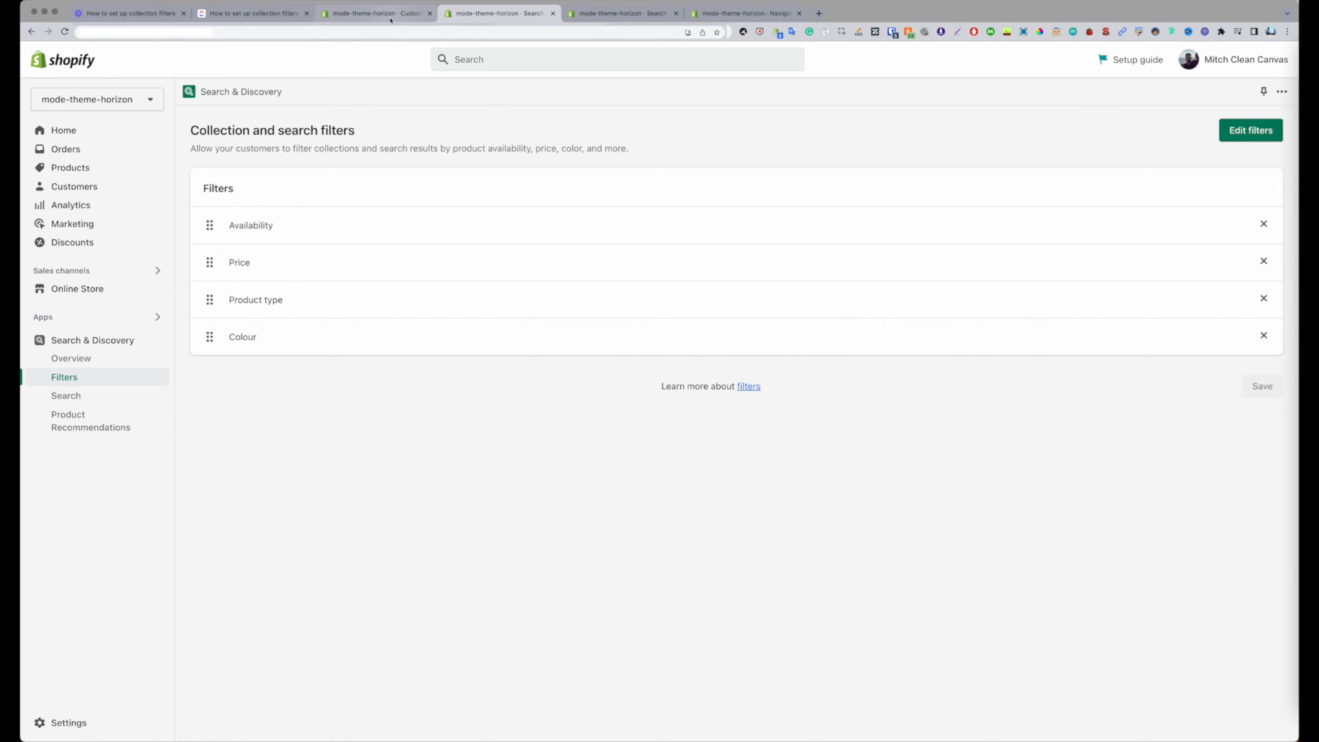
pyautogui.click(376, 13)
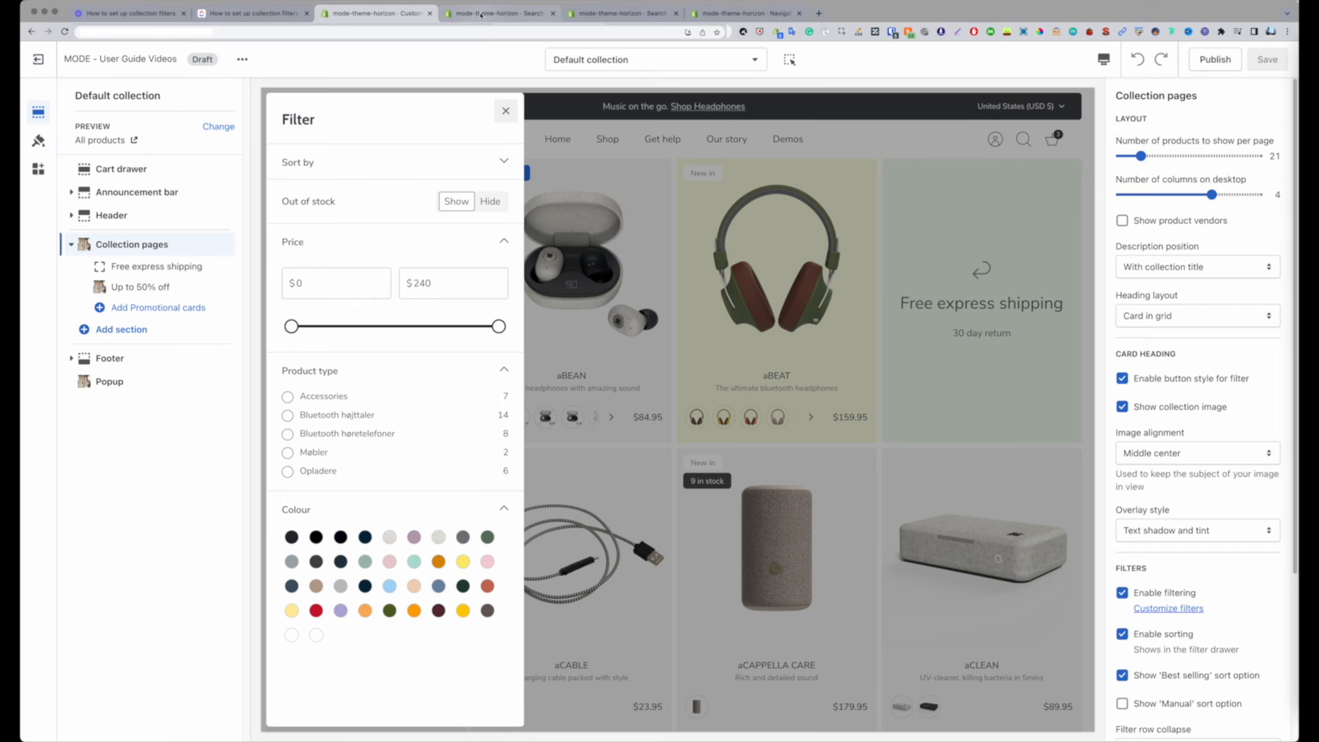
pyautogui.click(499, 12)
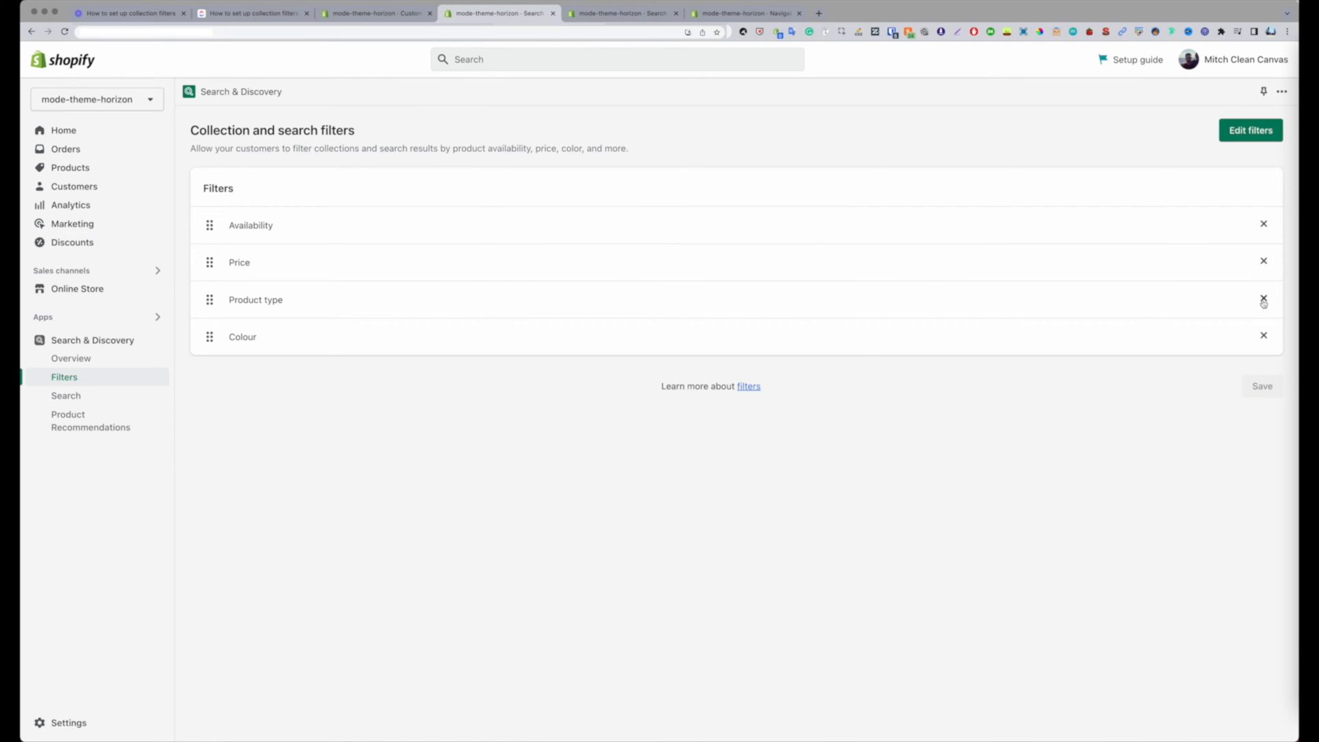
pyautogui.moveTo(637, 477)
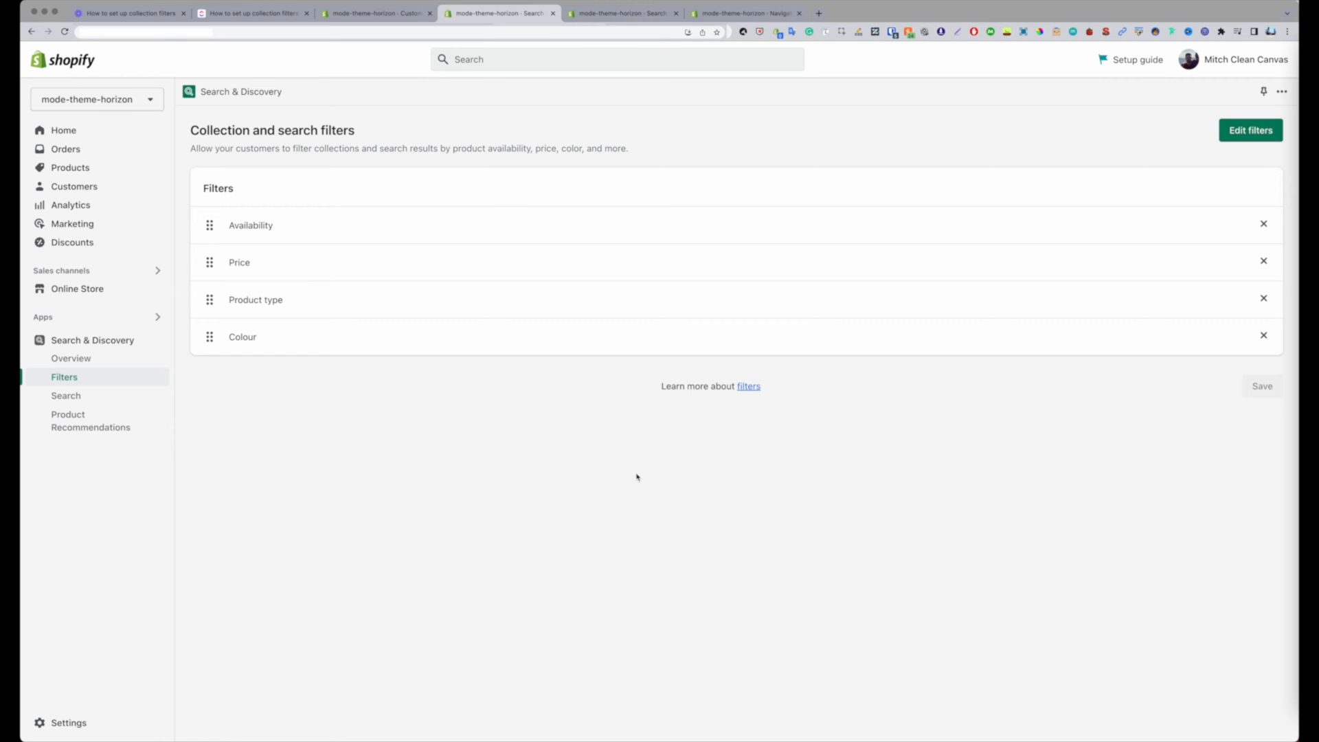
pyautogui.moveTo(210, 337)
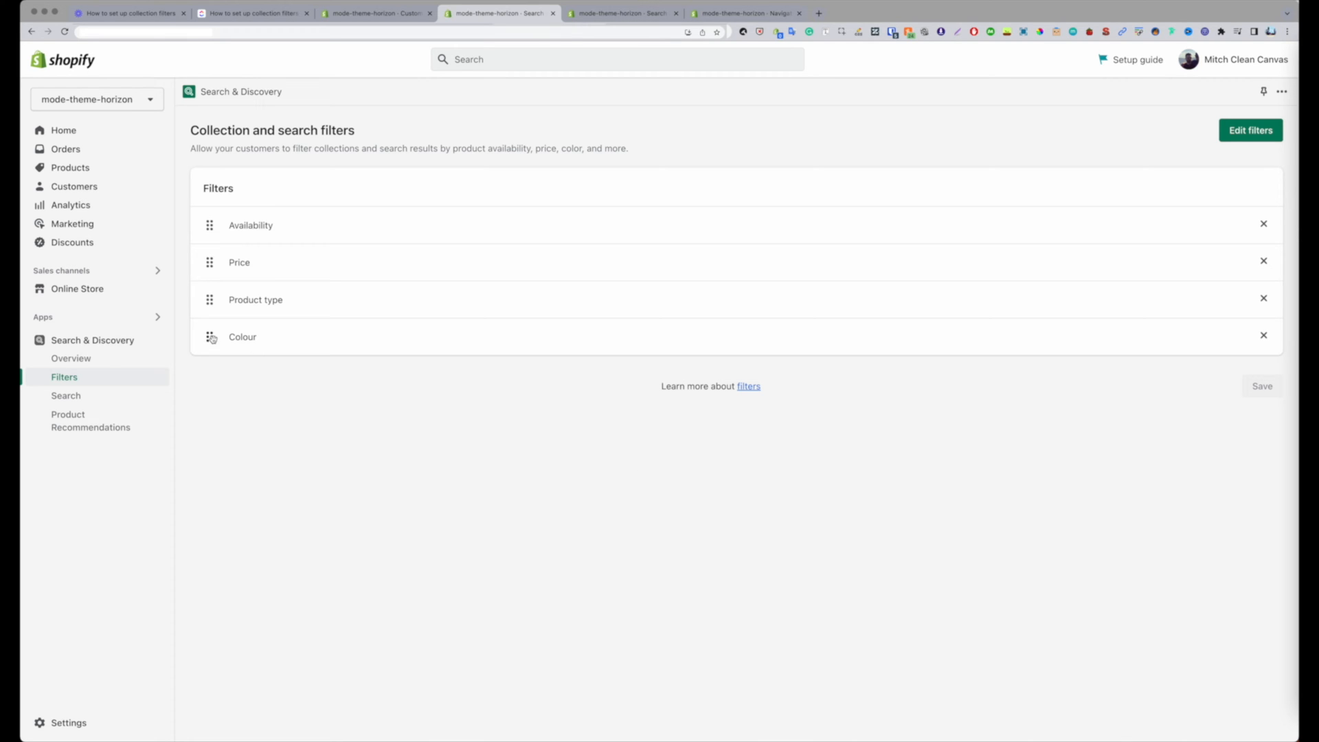
pyautogui.moveTo(209, 297)
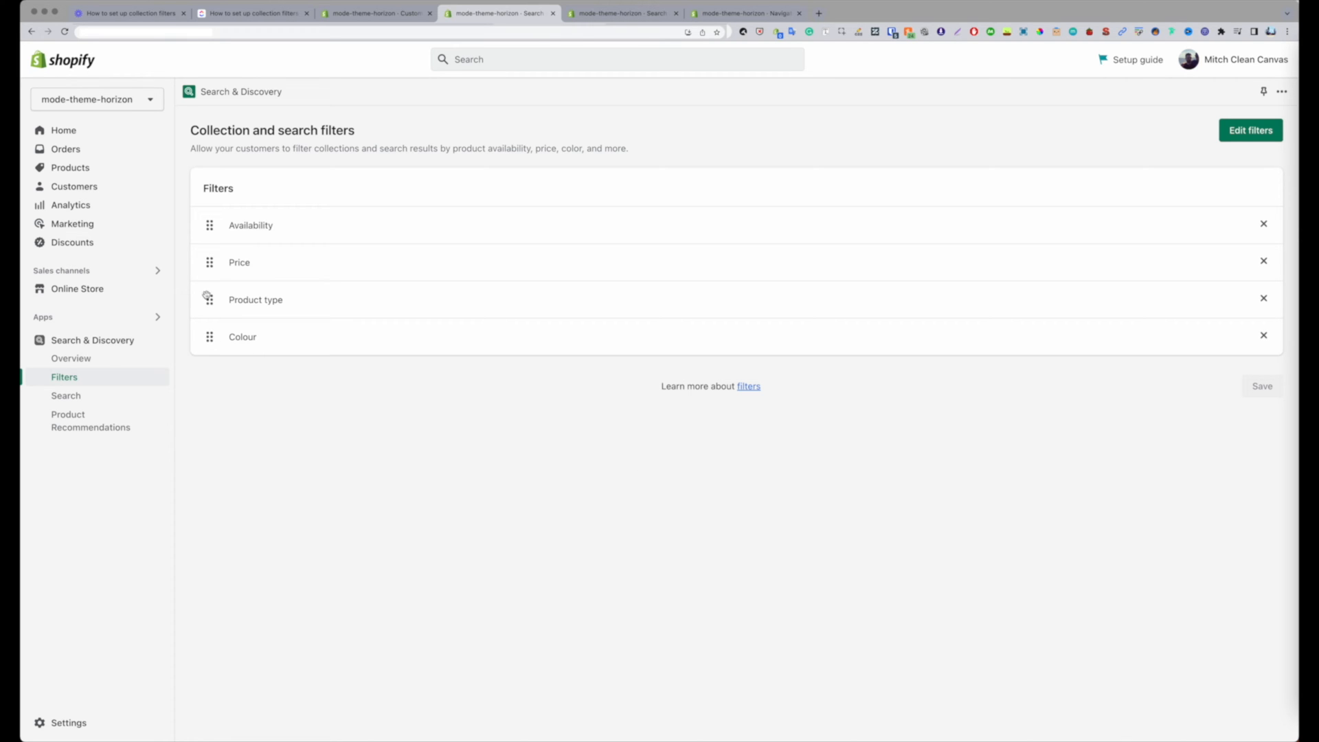
pyautogui.moveTo(948, 435)
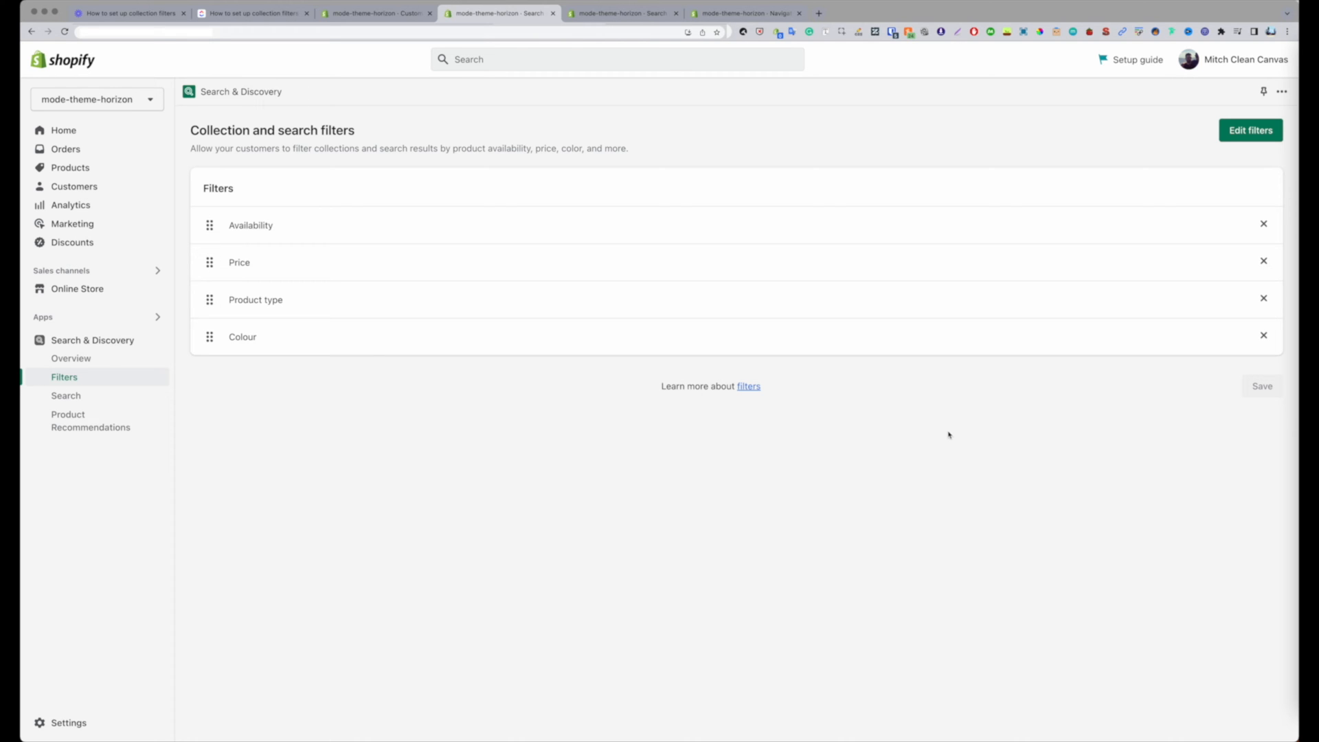
pyautogui.moveTo(1213, 166)
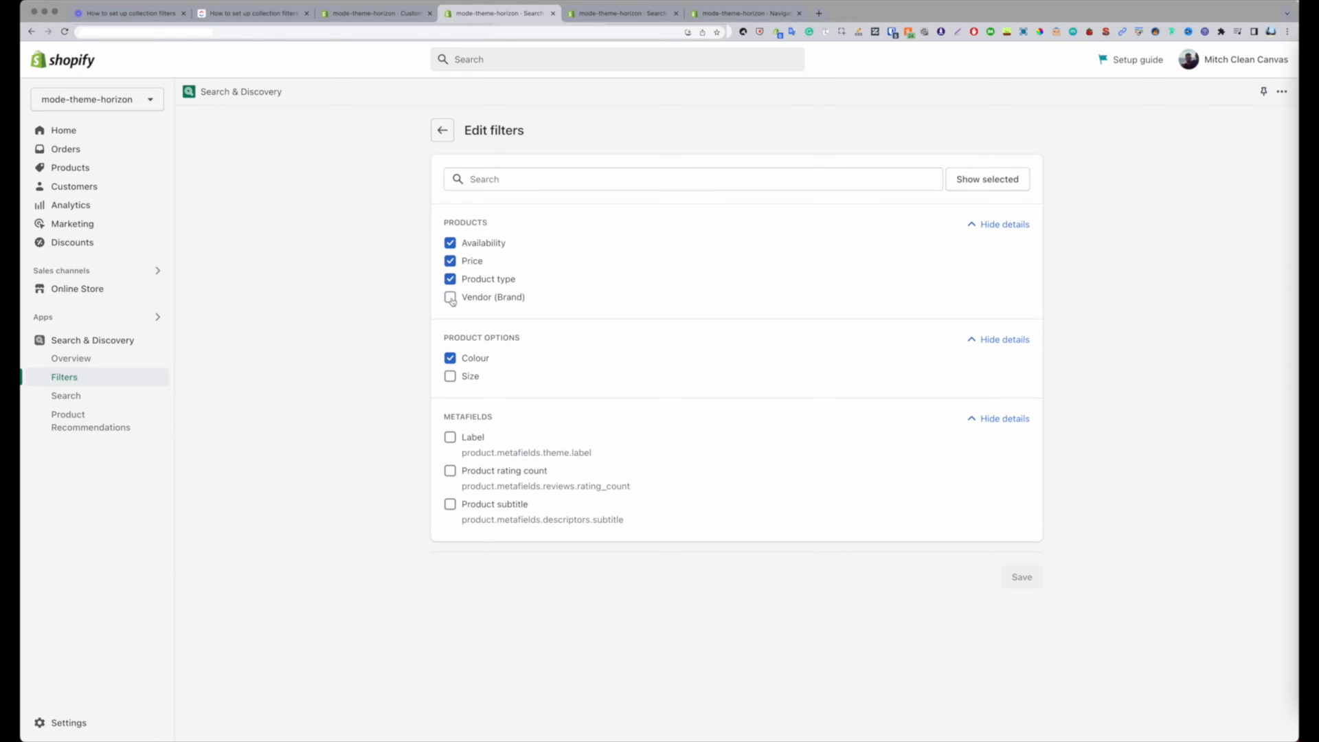
pyautogui.moveTo(451, 297)
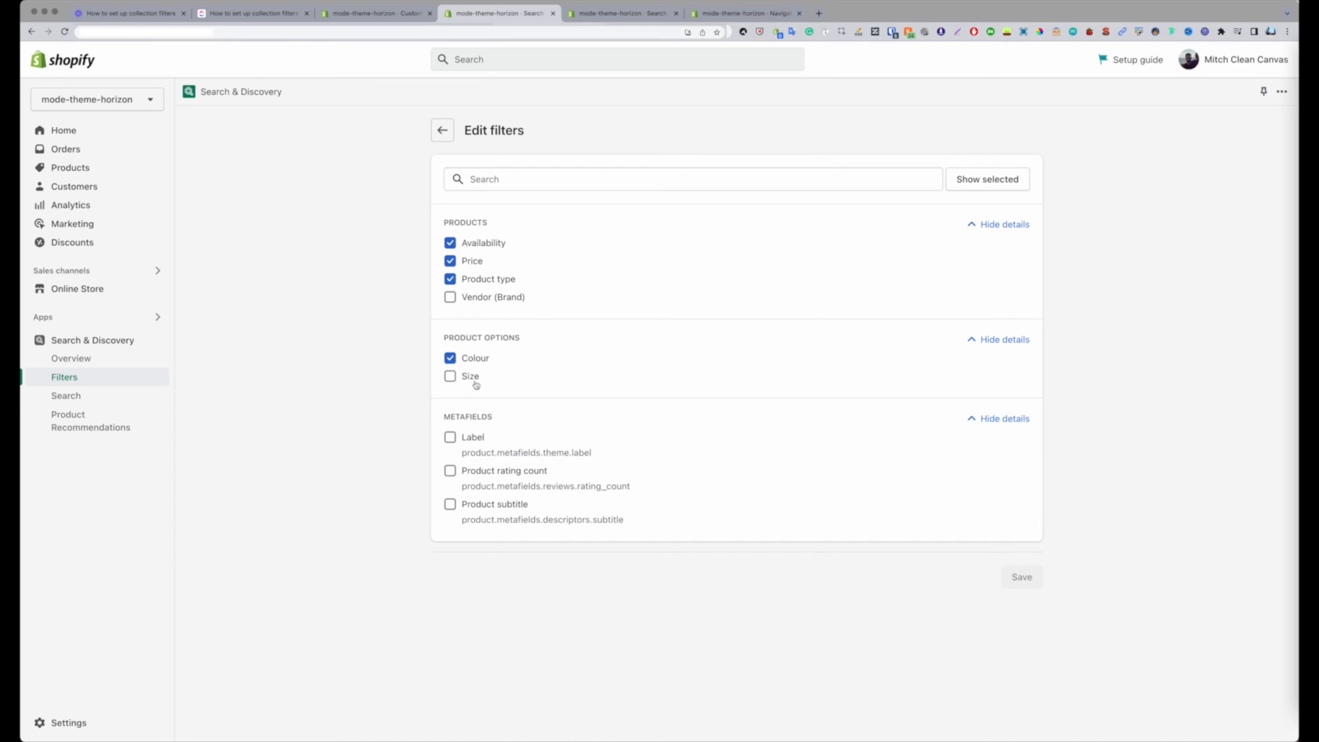
pyautogui.moveTo(410, 373)
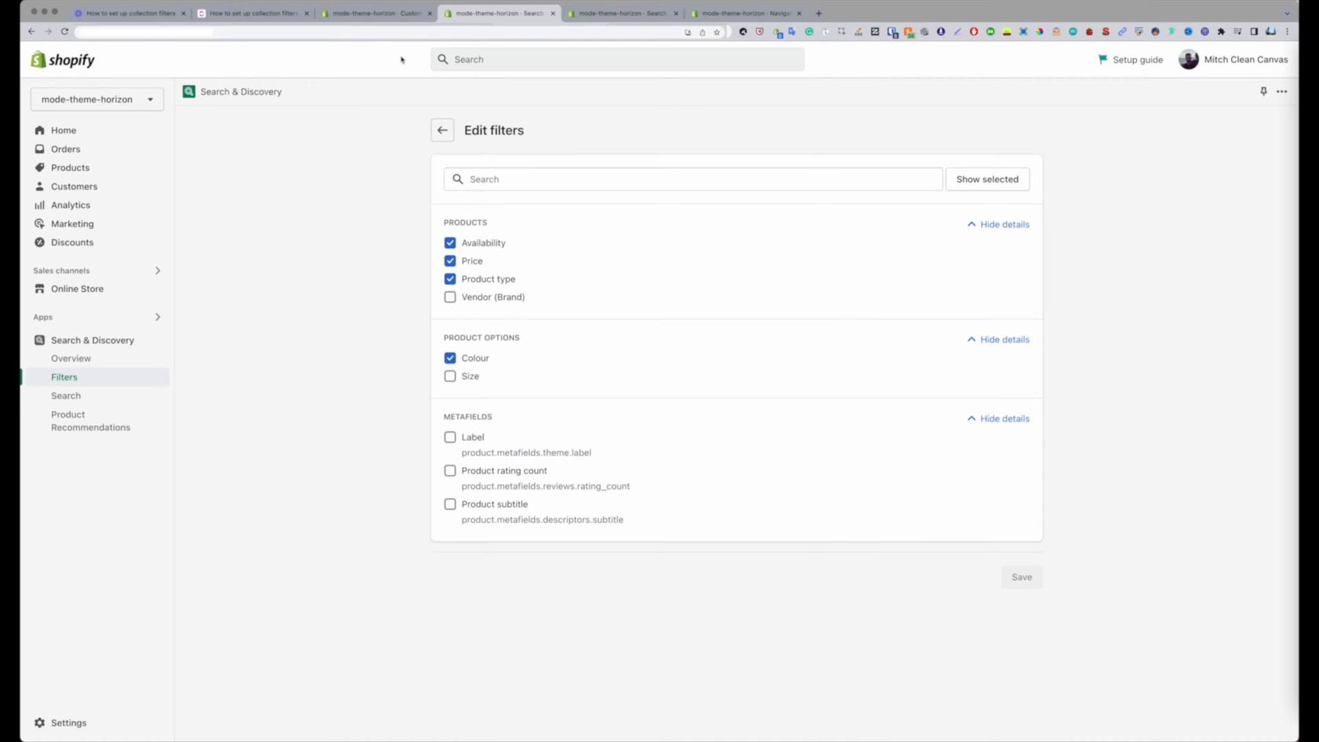
# - After checking the preview drawer, rename the Colour filter's label to 'color'
pyautogui.click(376, 13)
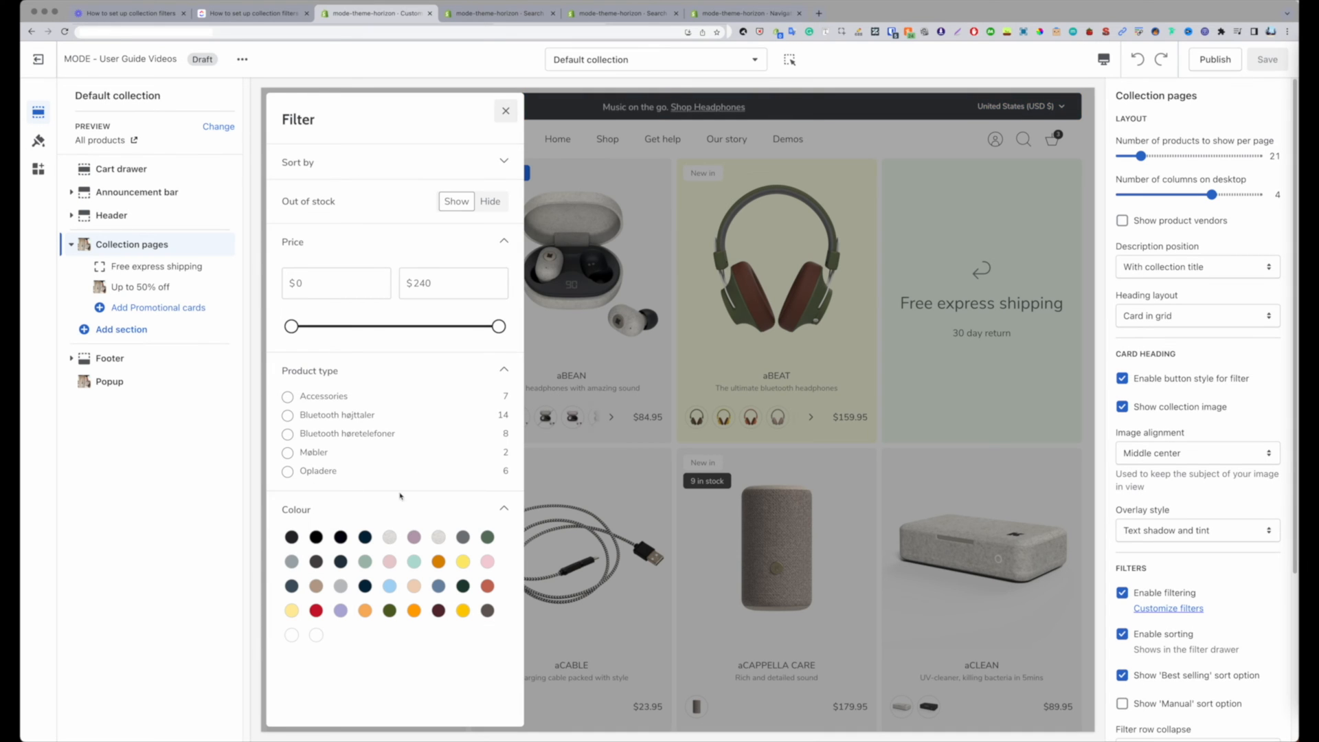
pyautogui.click(497, 12)
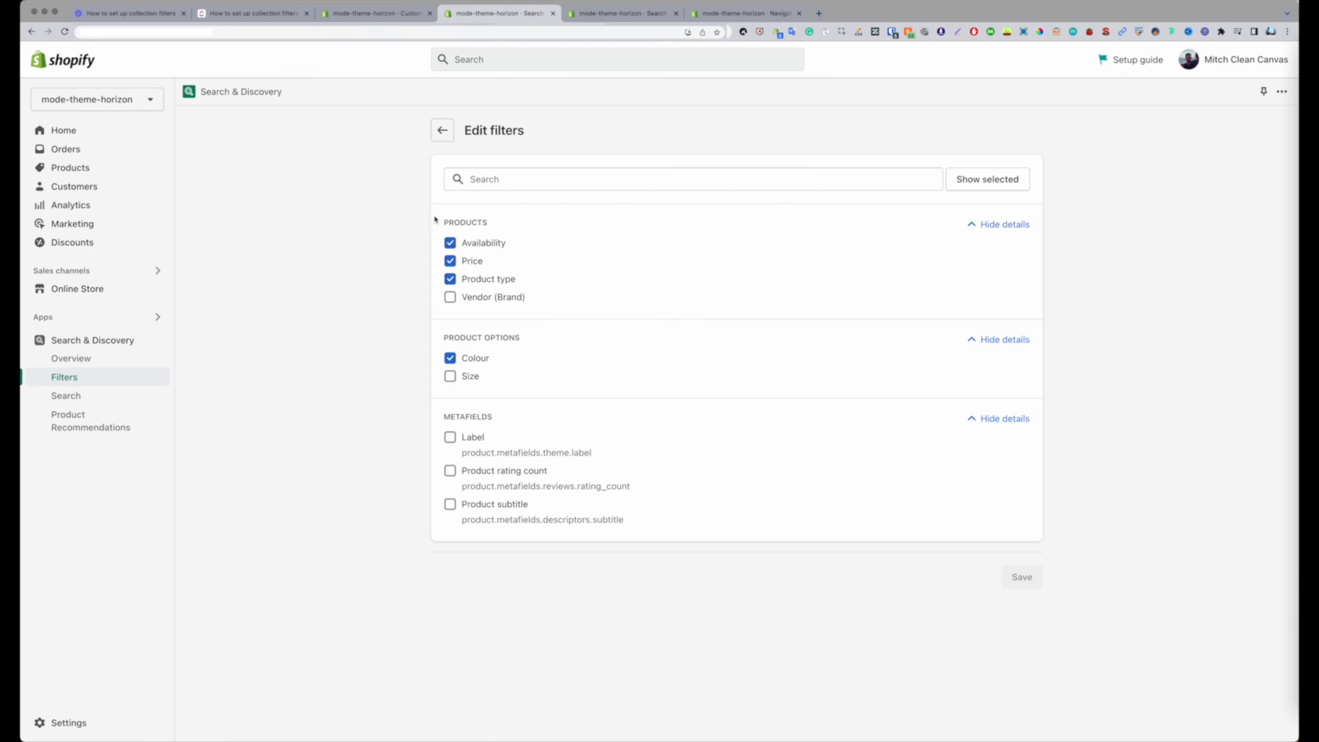
pyautogui.moveTo(499, 362)
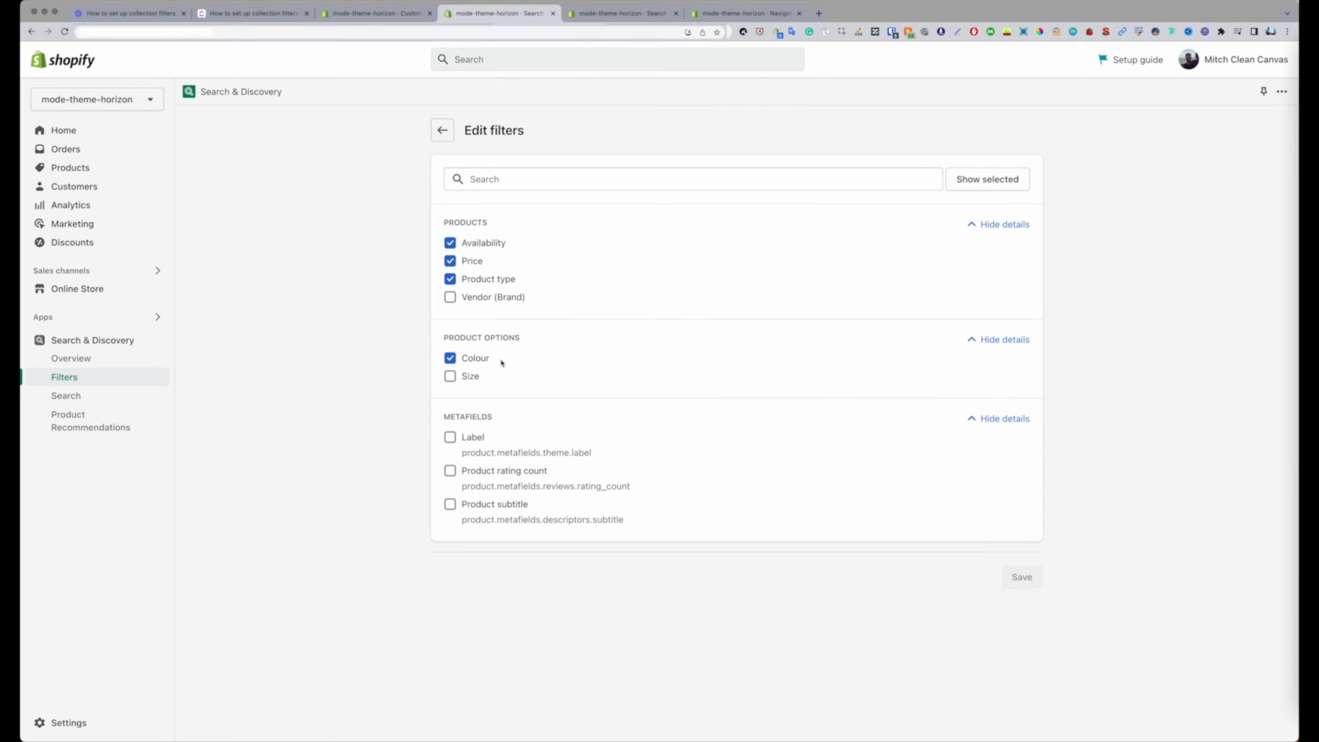
pyautogui.moveTo(335, 375)
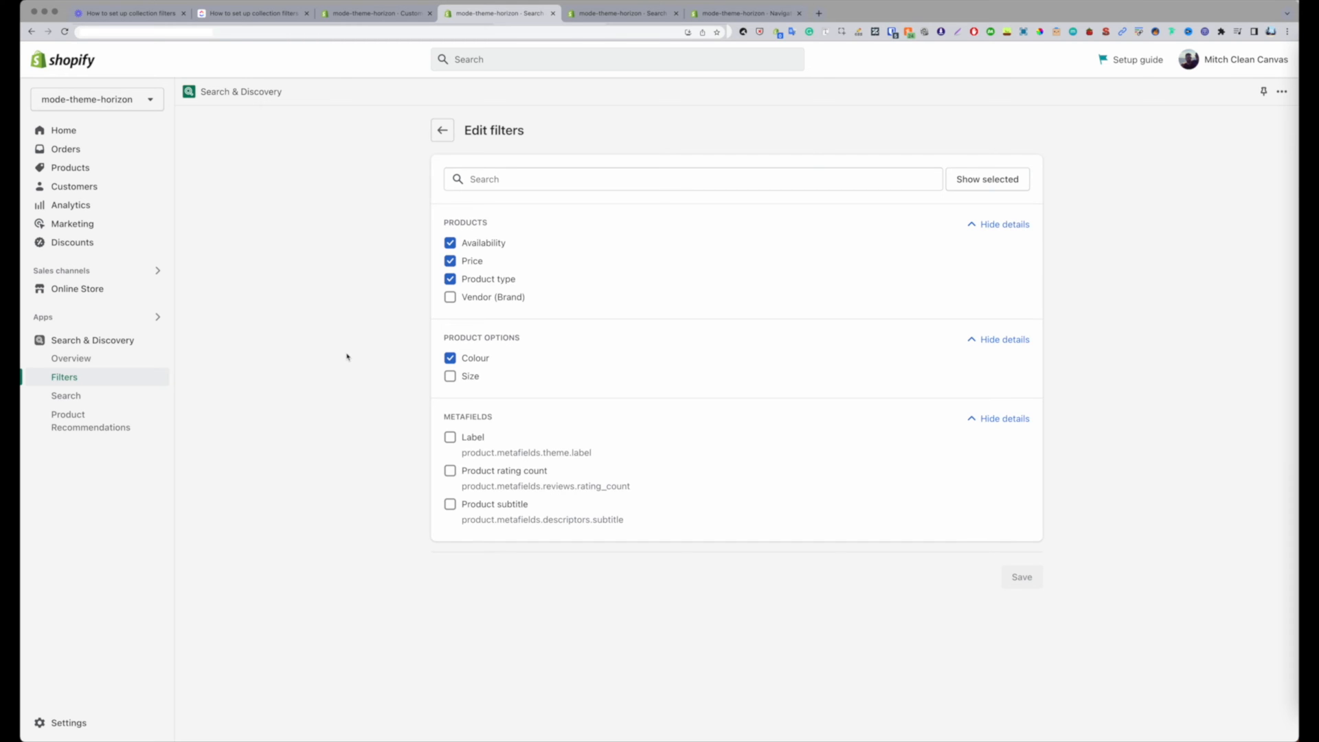
pyautogui.moveTo(437, 364)
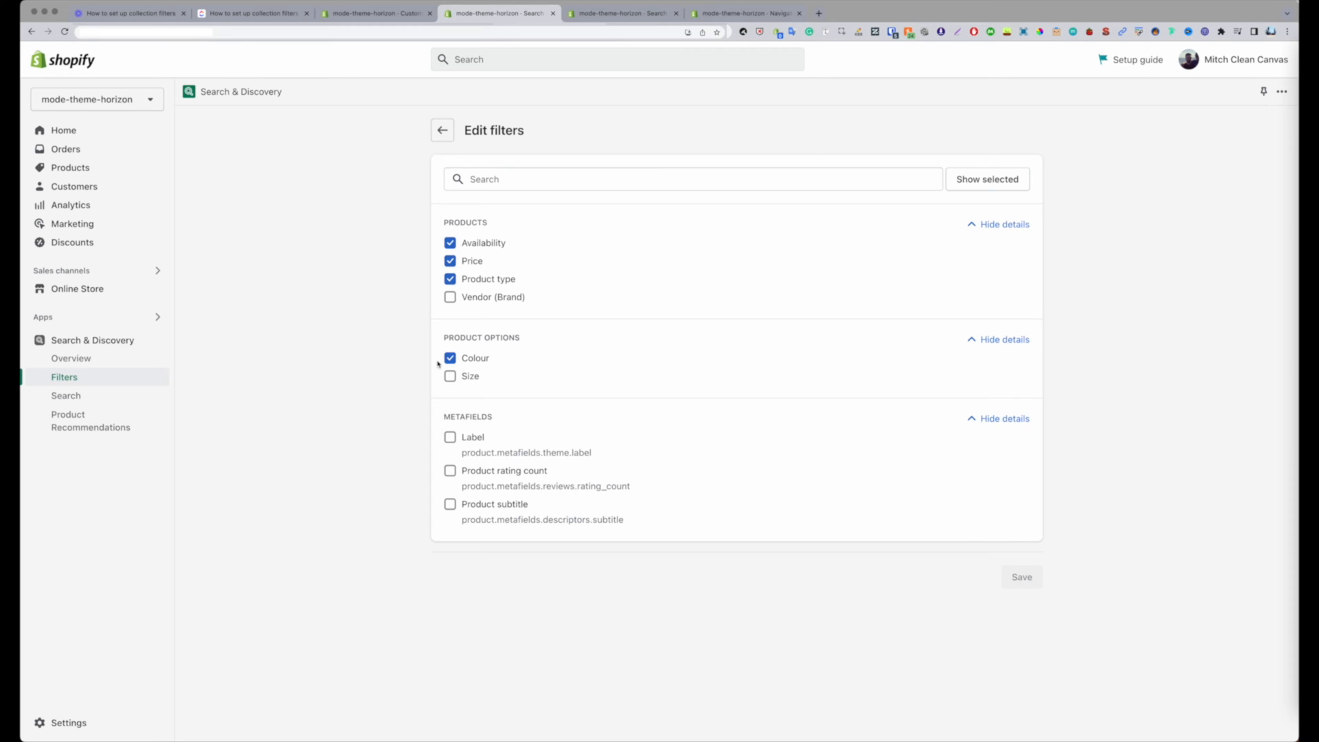
pyautogui.moveTo(497, 363)
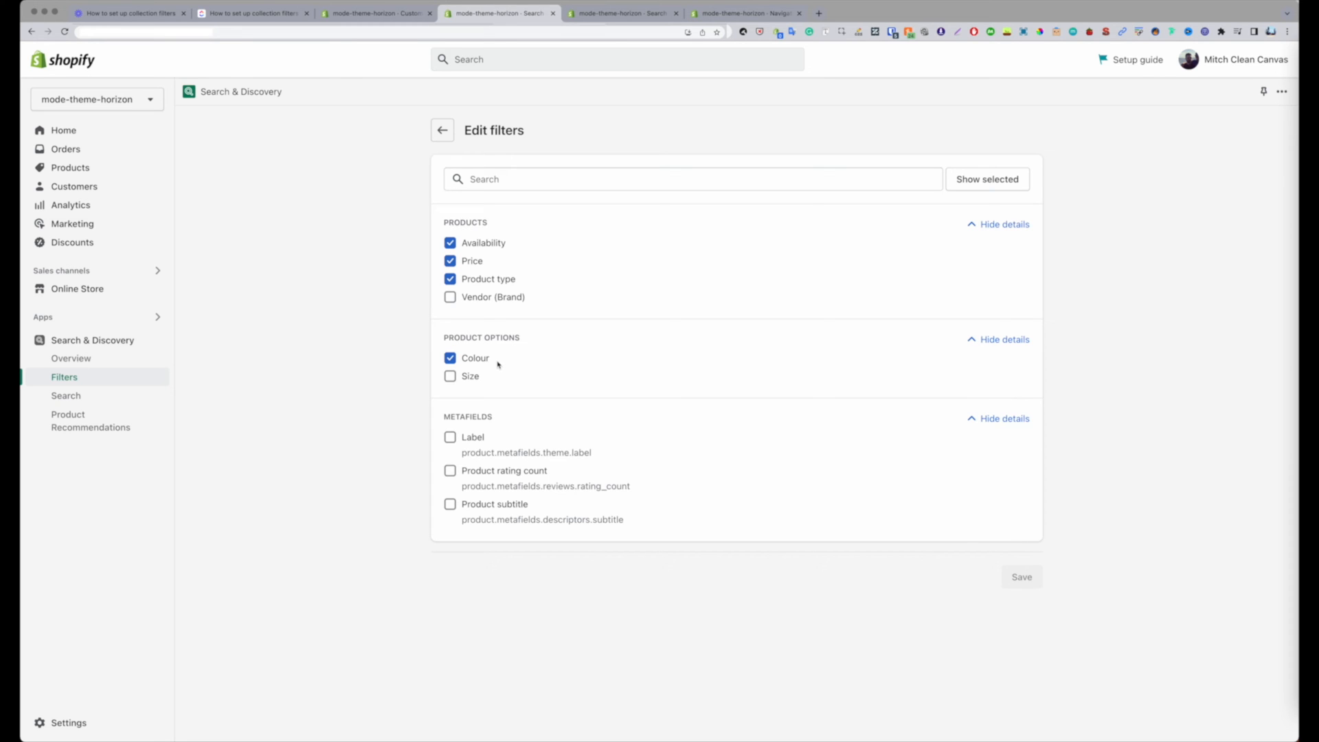
pyautogui.doubleClick(474, 357)
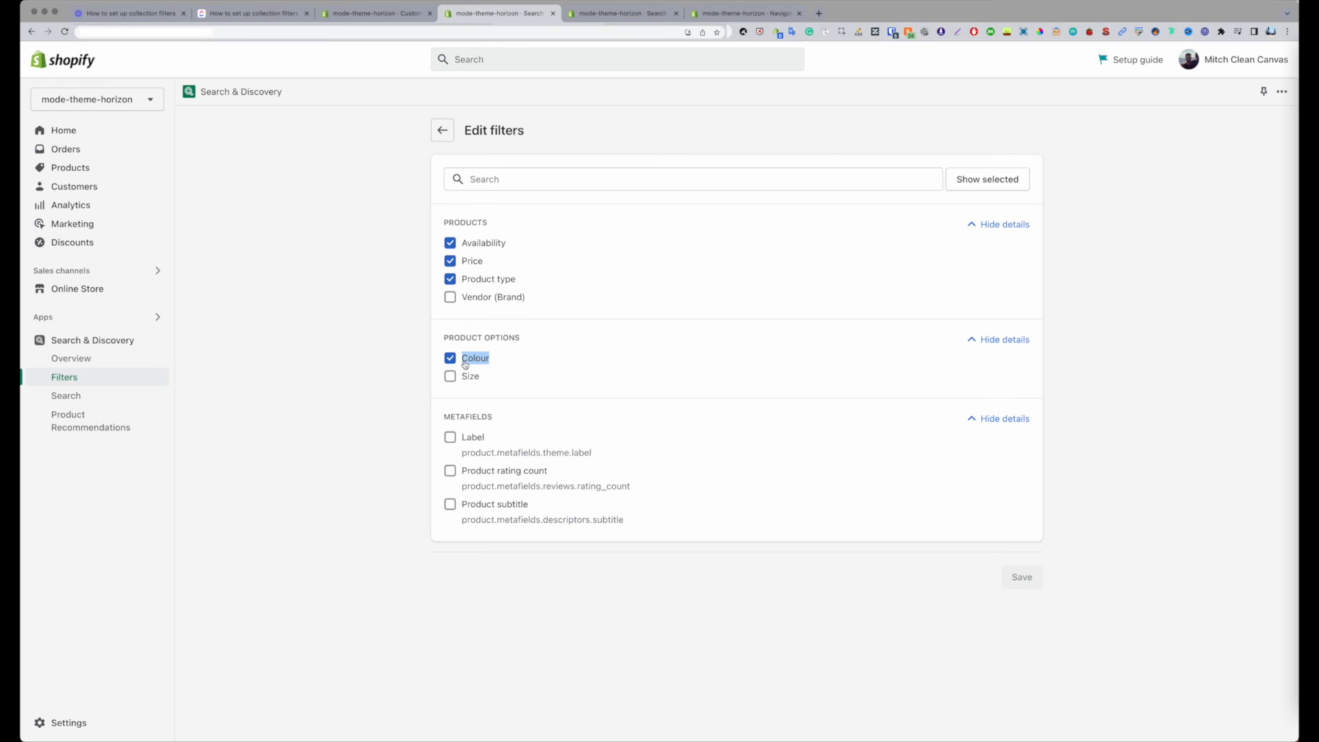
pyautogui.write('c')
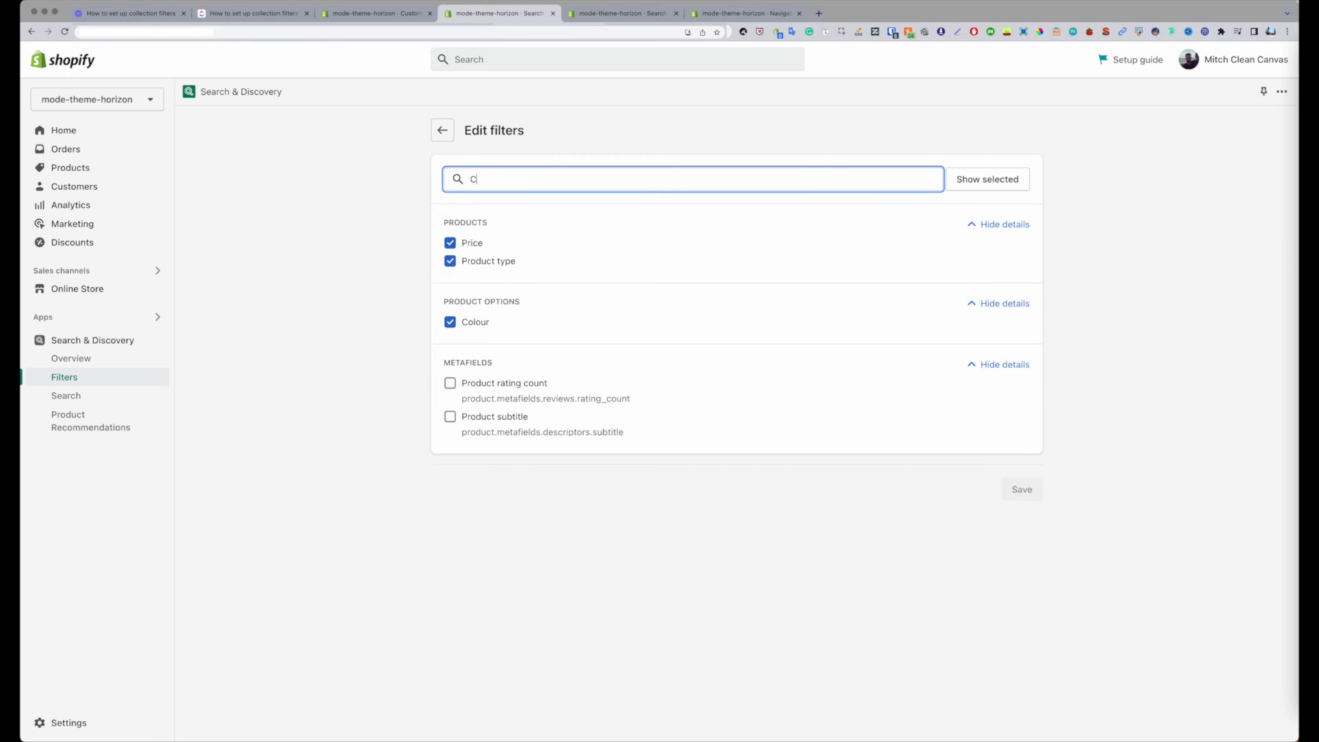
pyautogui.write('olor')
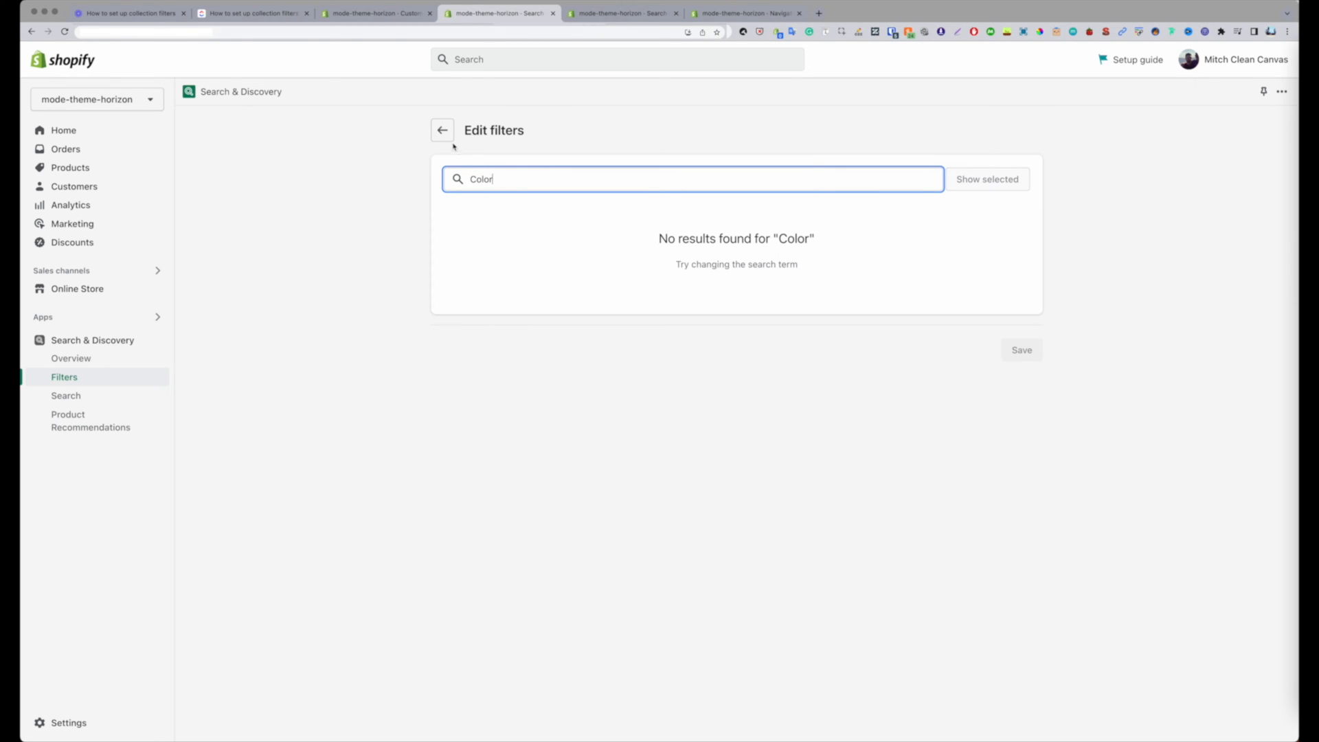
# - Return to the active filters, reopen Edit filters and verify the storefront drawer matches
pyautogui.click(441, 129)
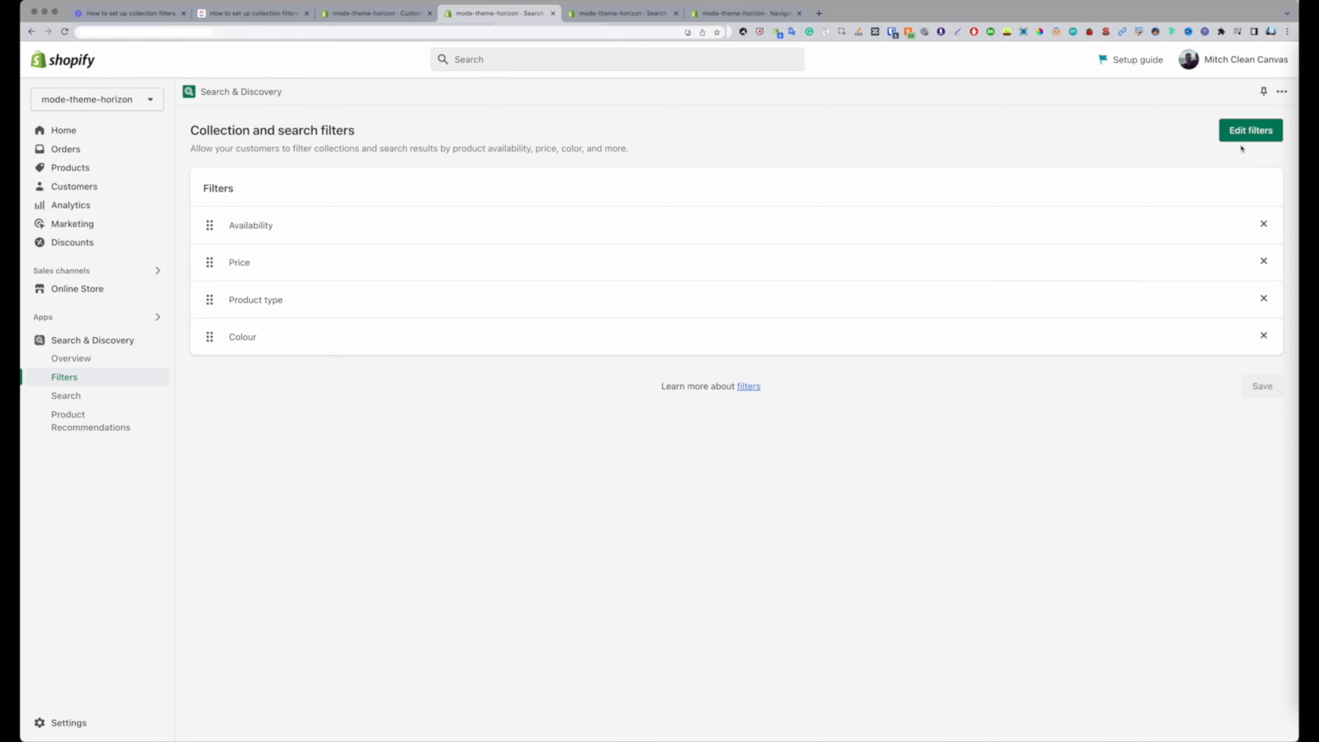
pyautogui.click(1251, 131)
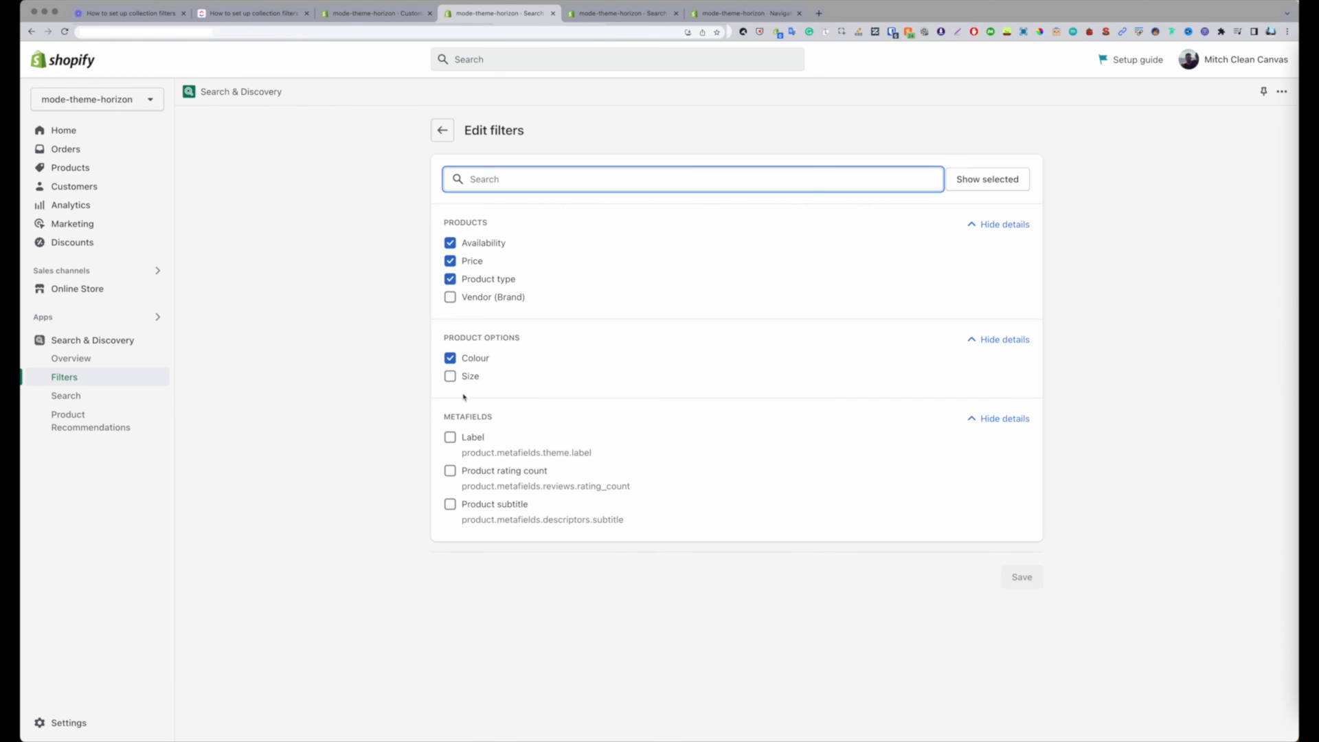
pyautogui.moveTo(352, 358)
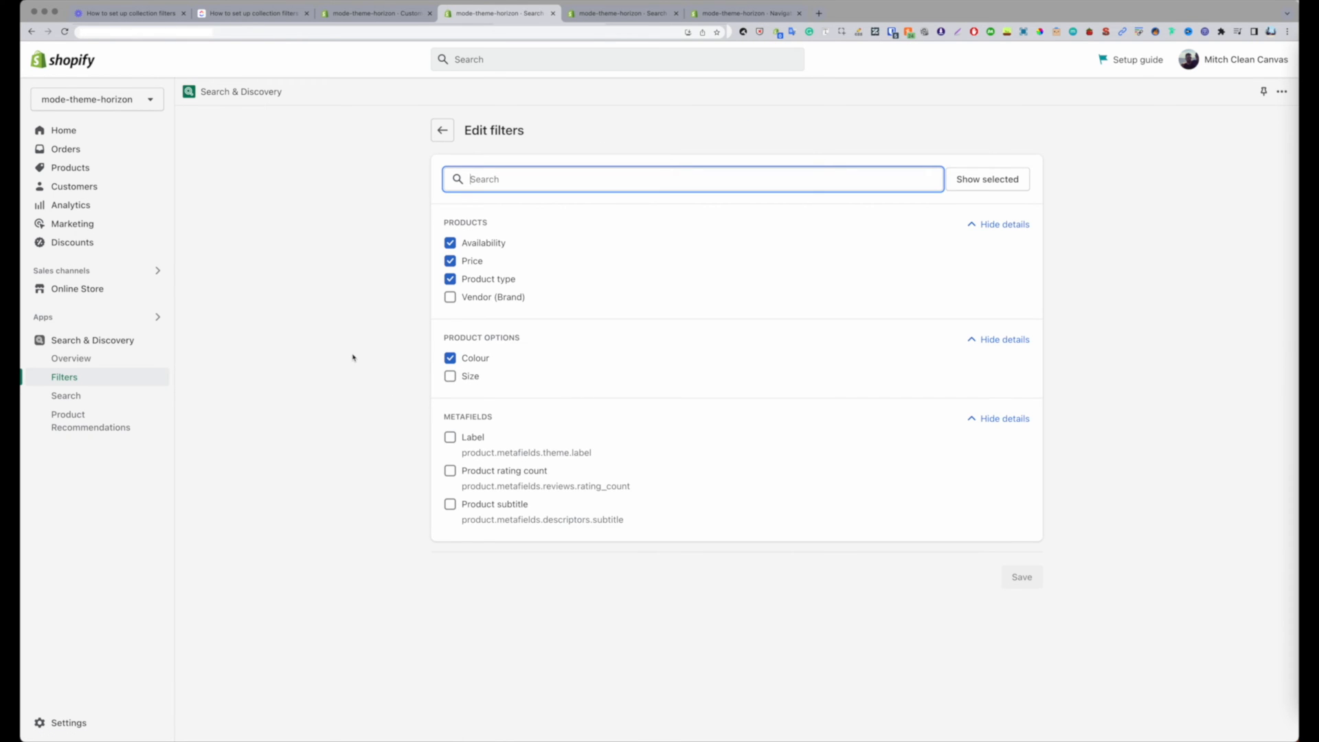
pyautogui.moveTo(385, 353)
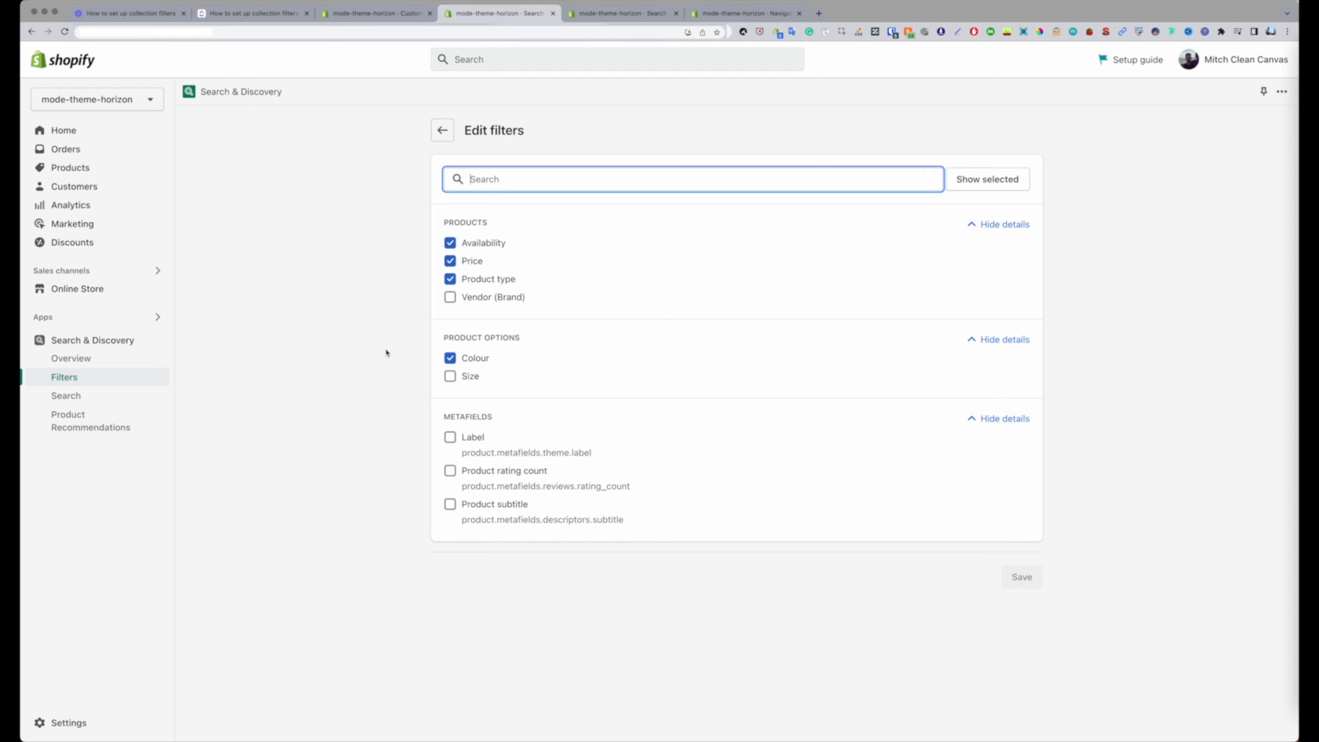
pyautogui.moveTo(393, 158)
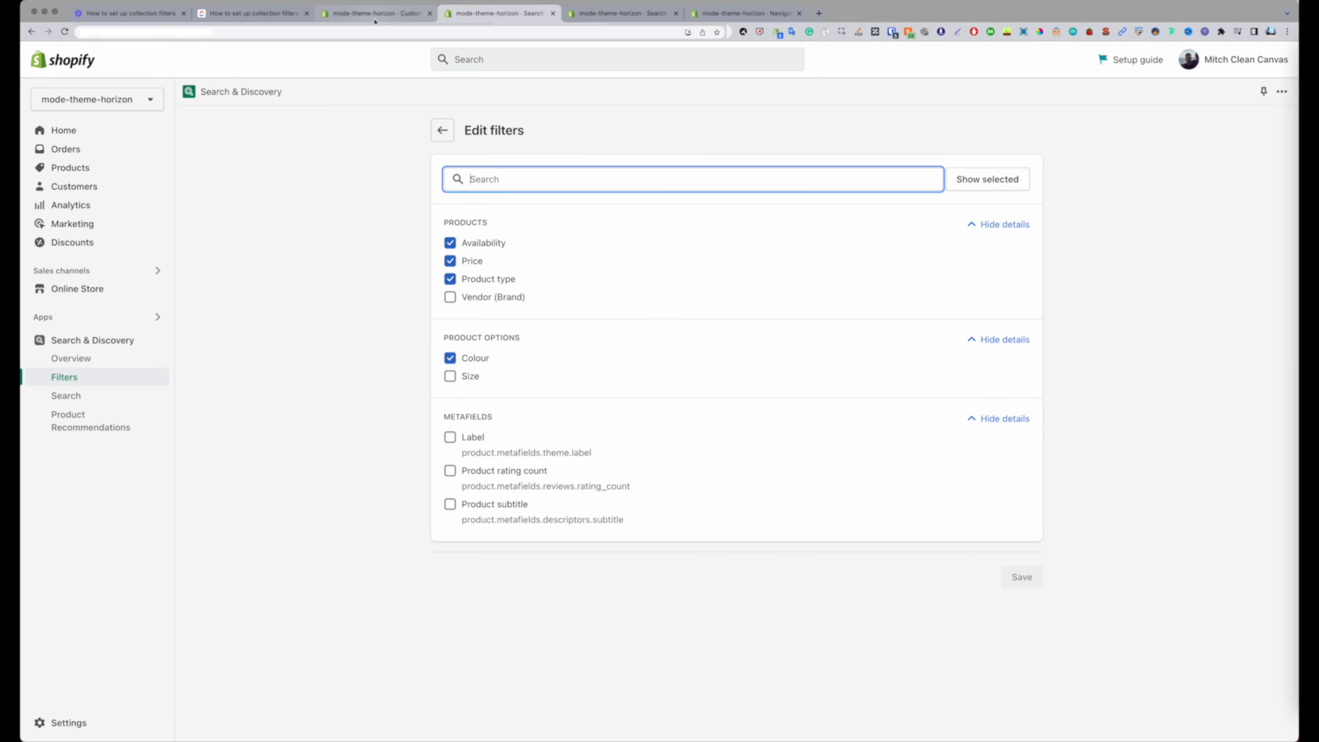
pyautogui.click(377, 12)
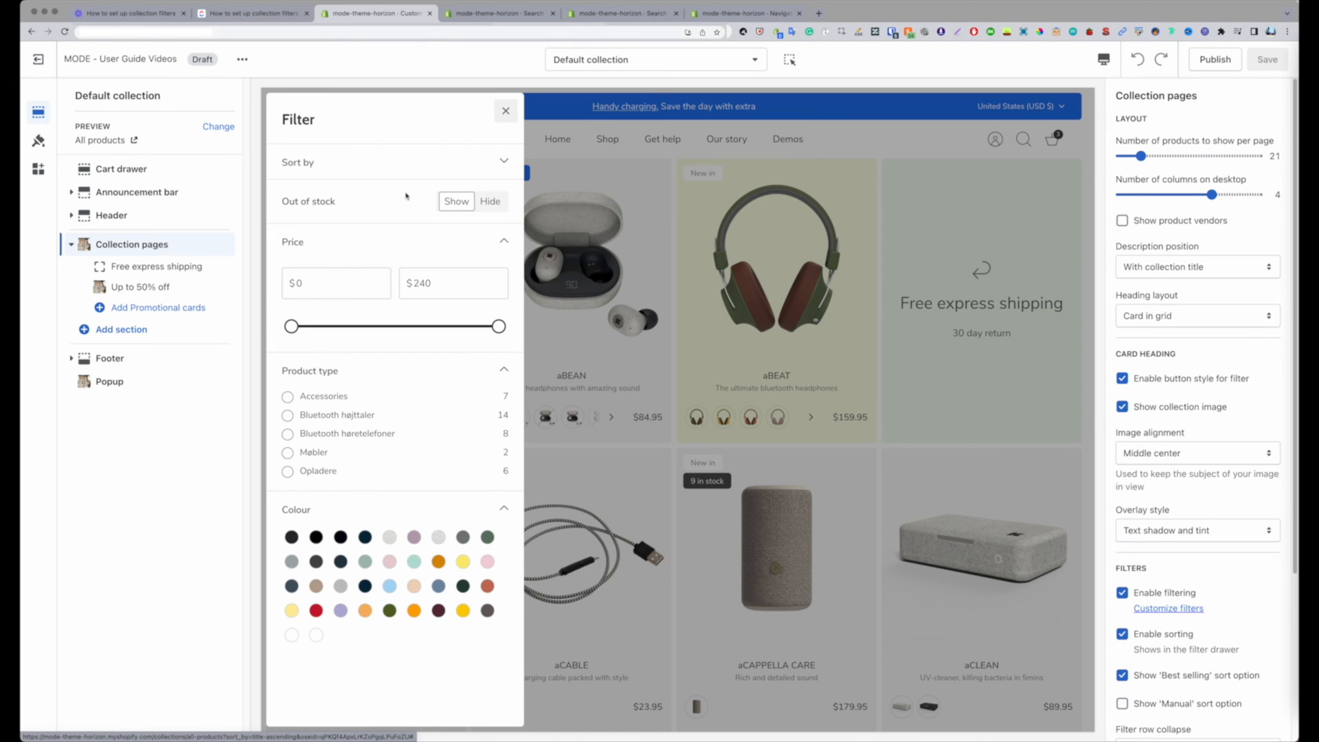
pyautogui.click(501, 14)
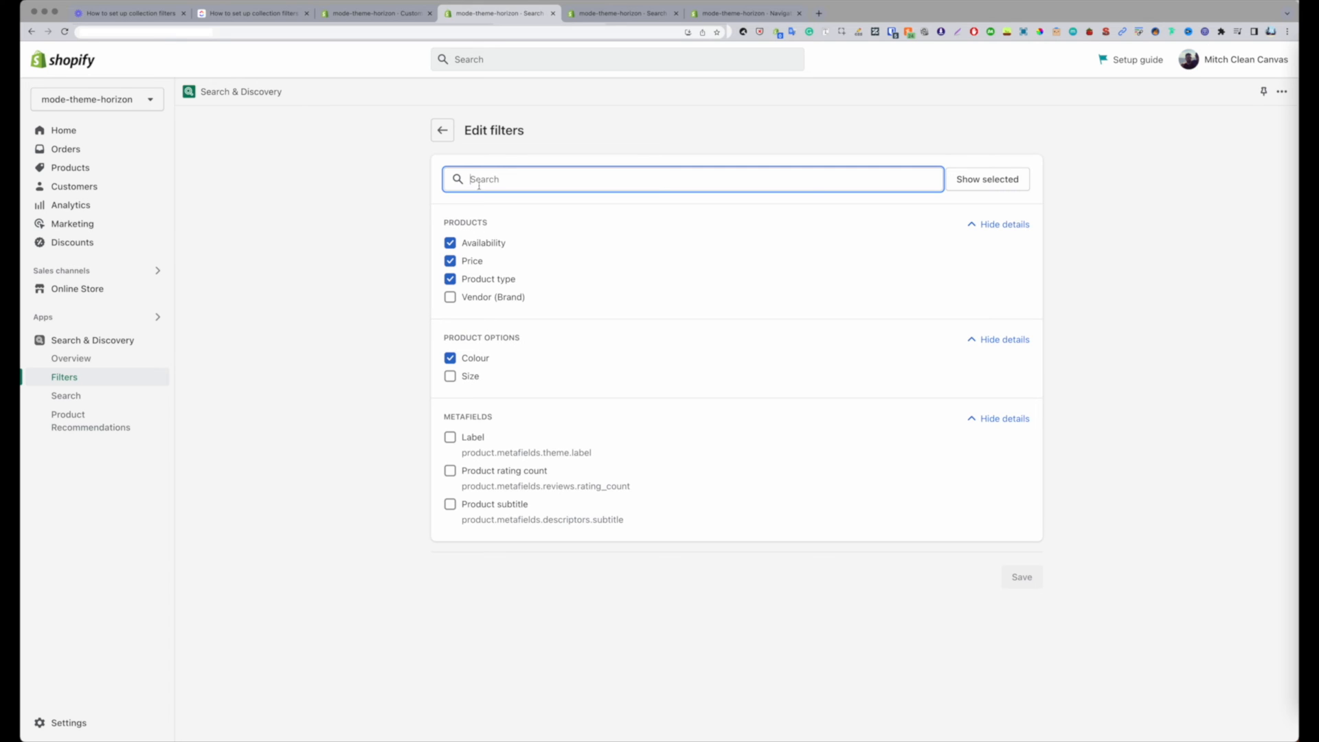
pyautogui.write('Size')
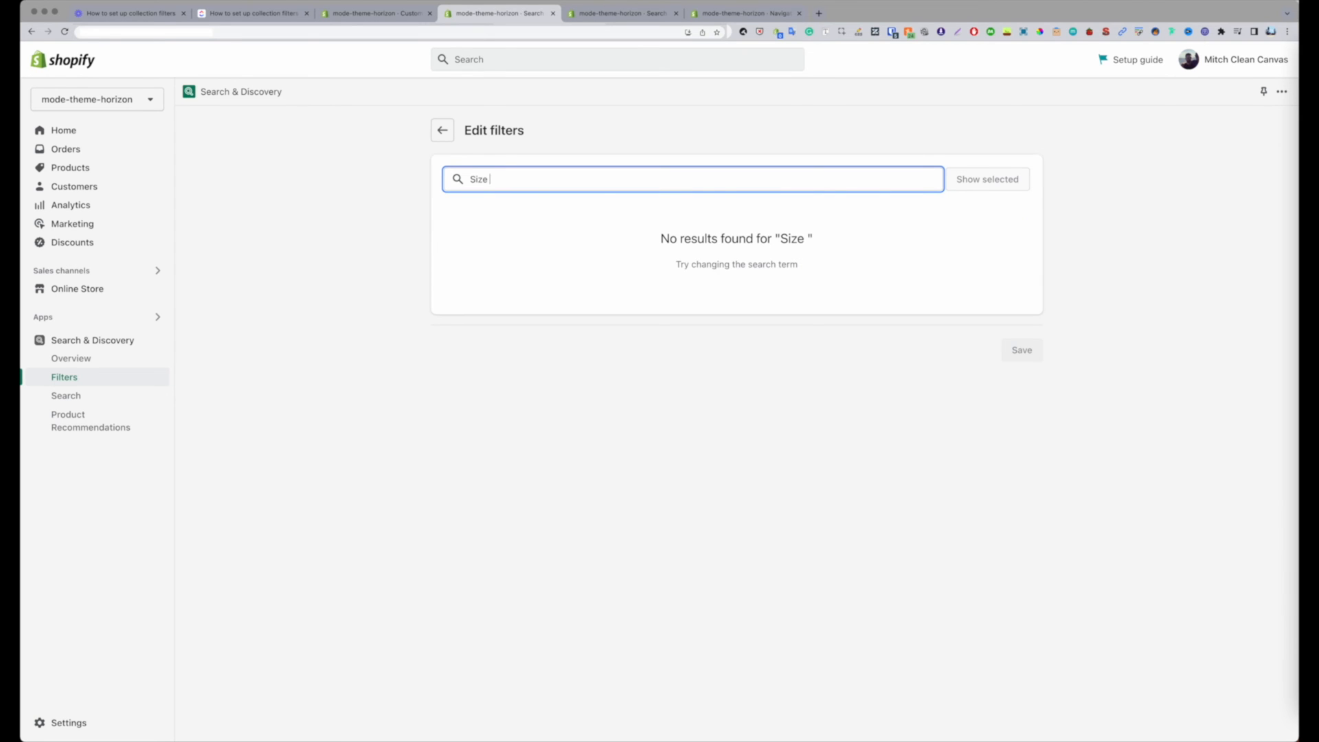
pyautogui.click(441, 129)
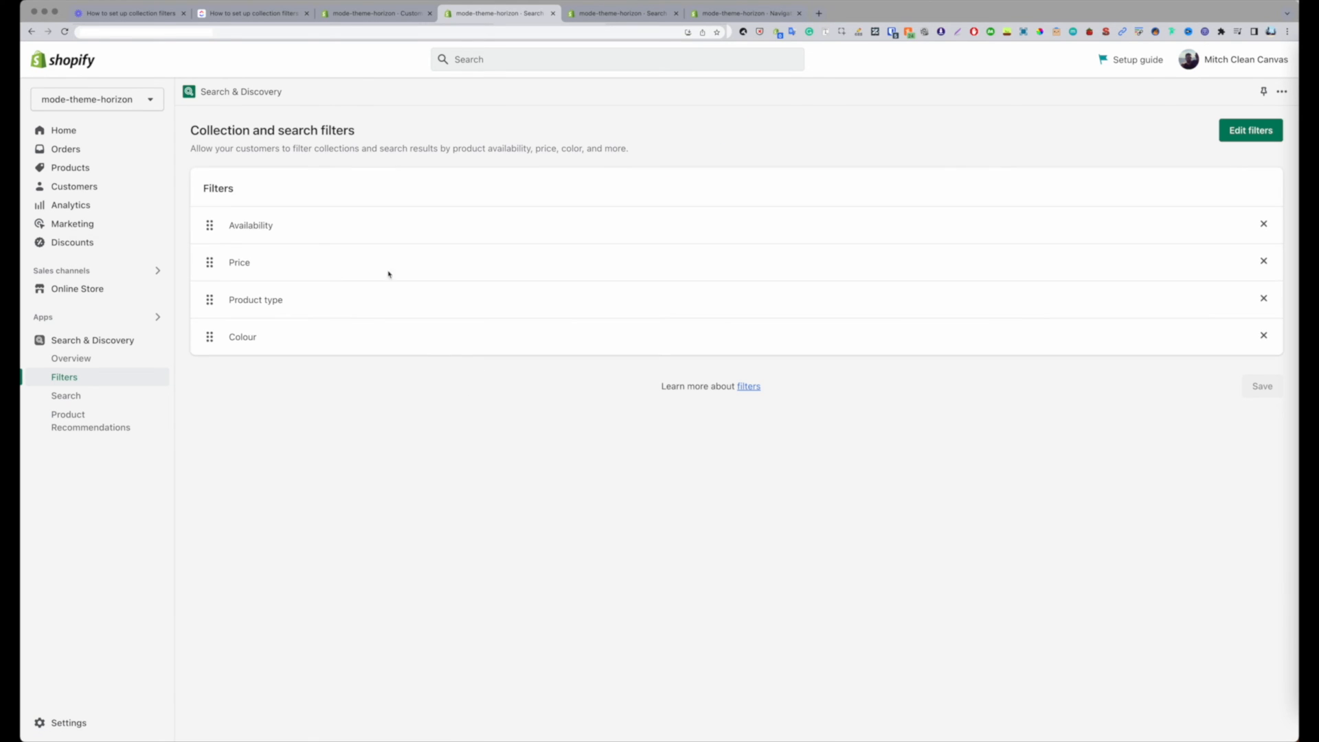
pyautogui.click(1250, 129)
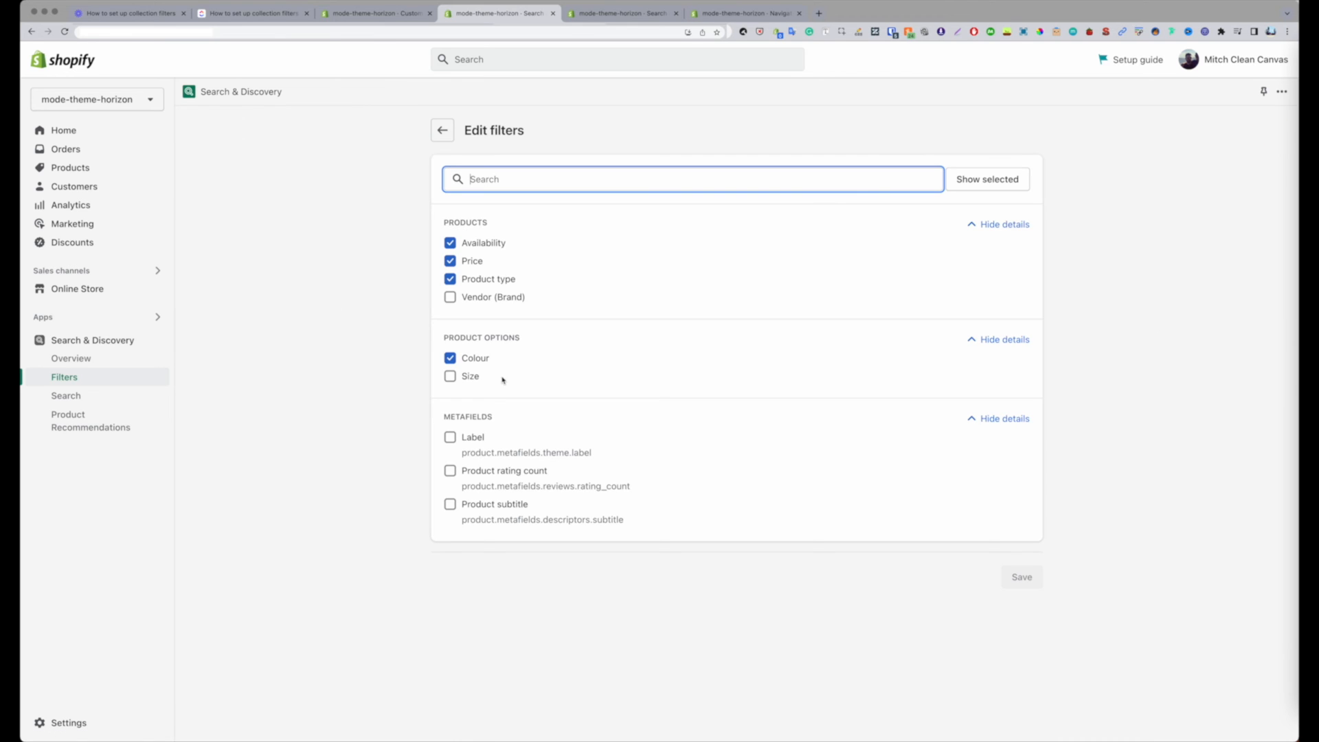
pyautogui.moveTo(489, 389)
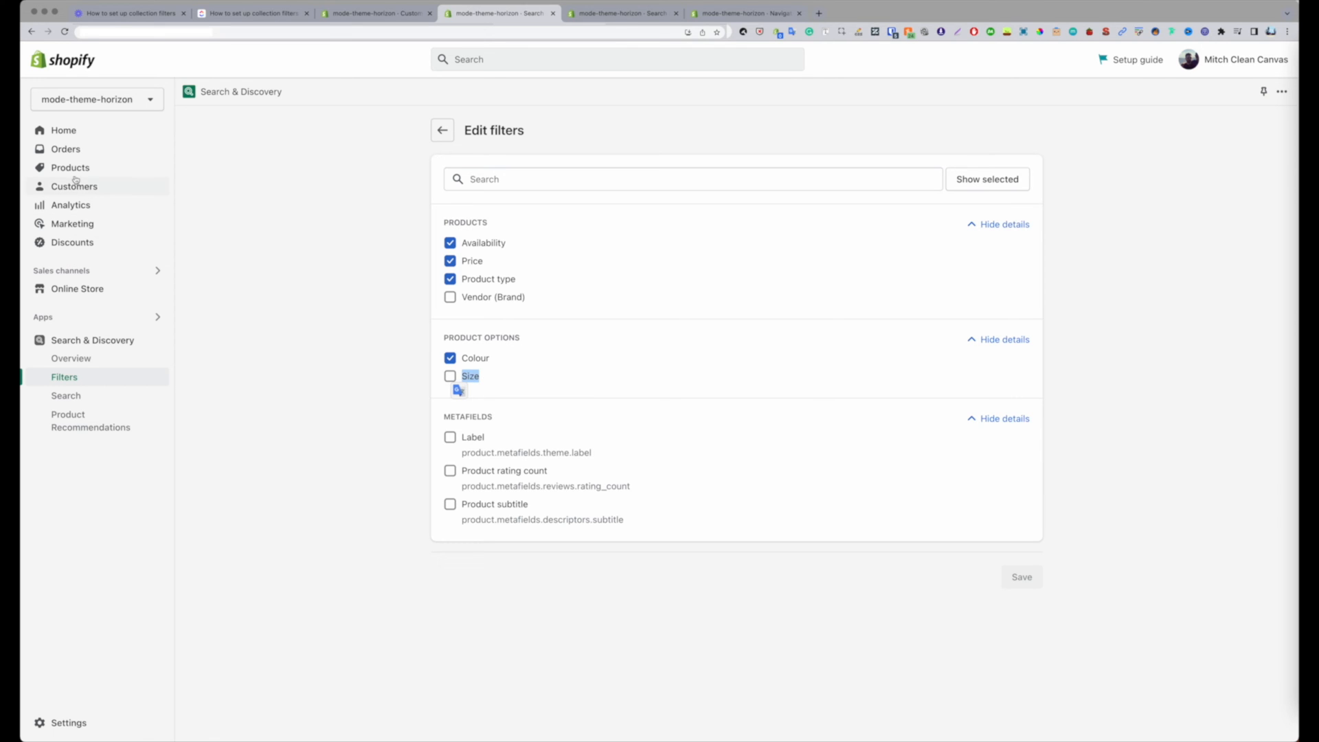
pyautogui.moveTo(400, 375)
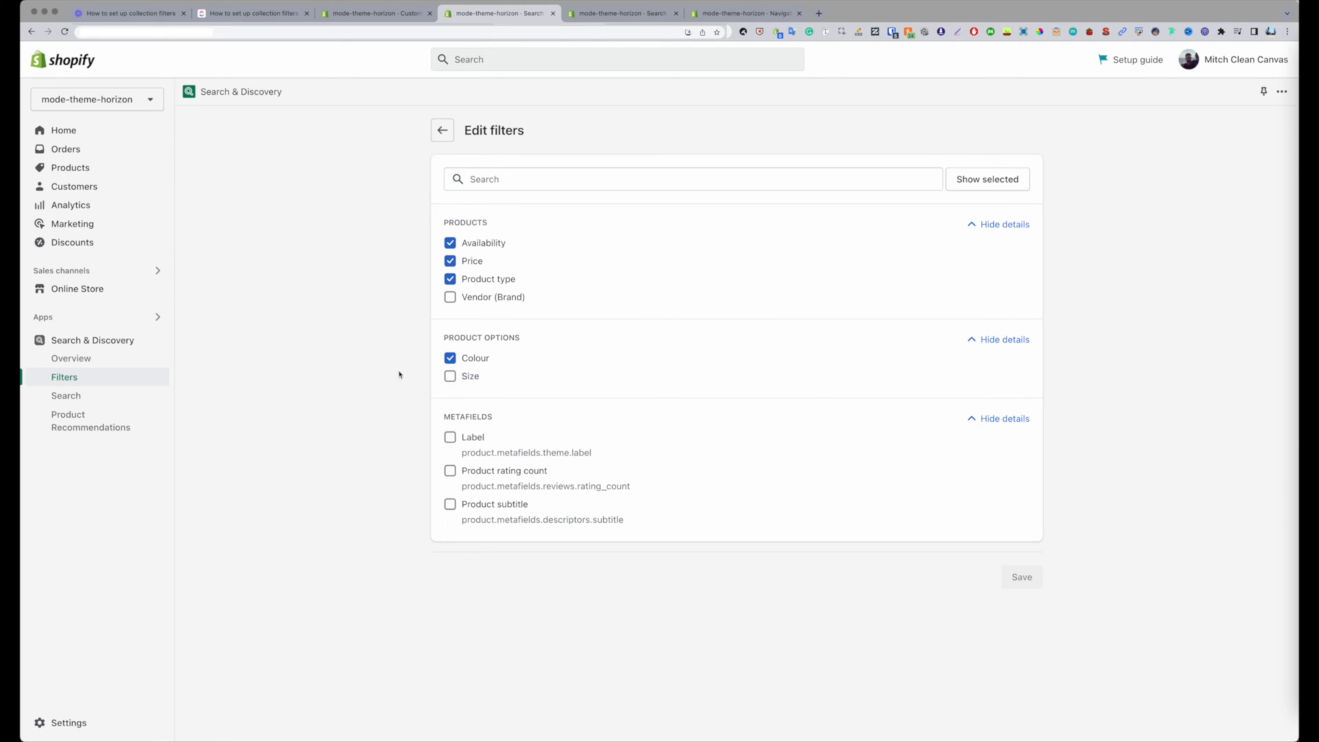
pyautogui.moveTo(331, 400)
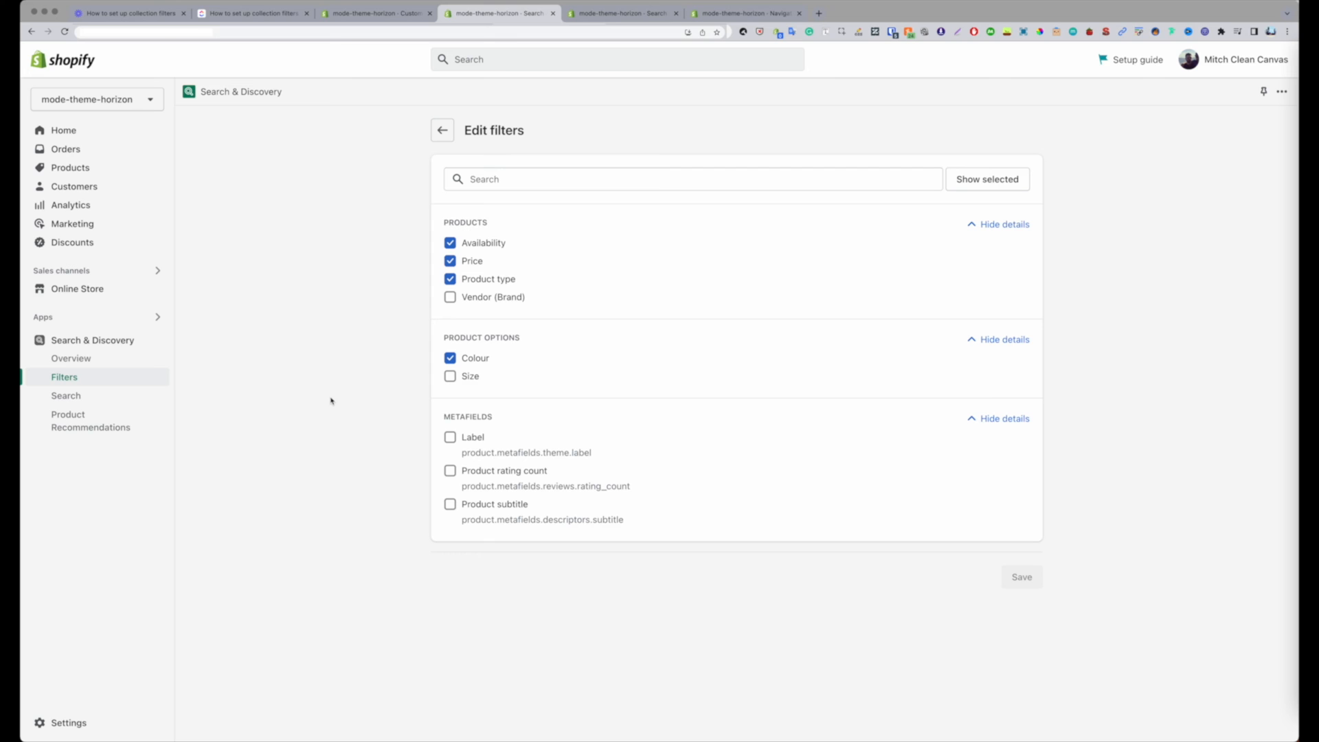
pyautogui.moveTo(365, 357)
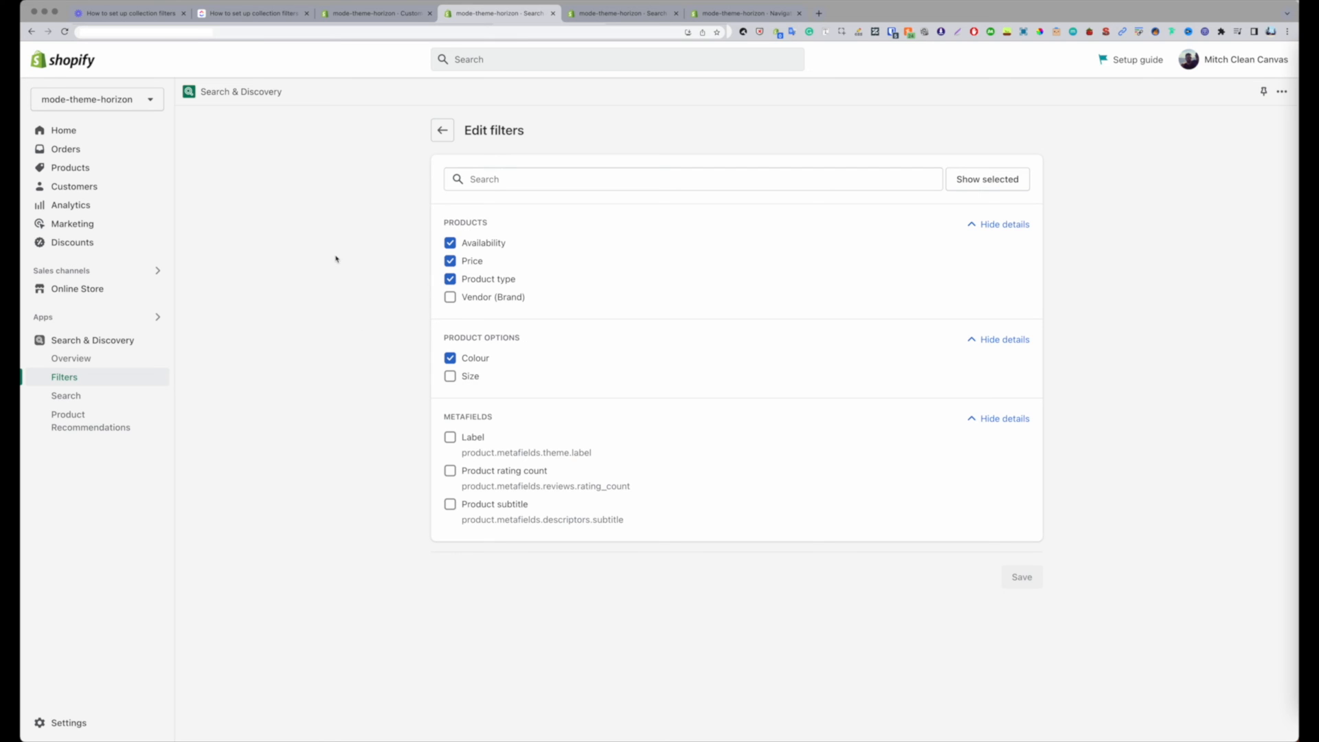
pyautogui.moveTo(407, 68)
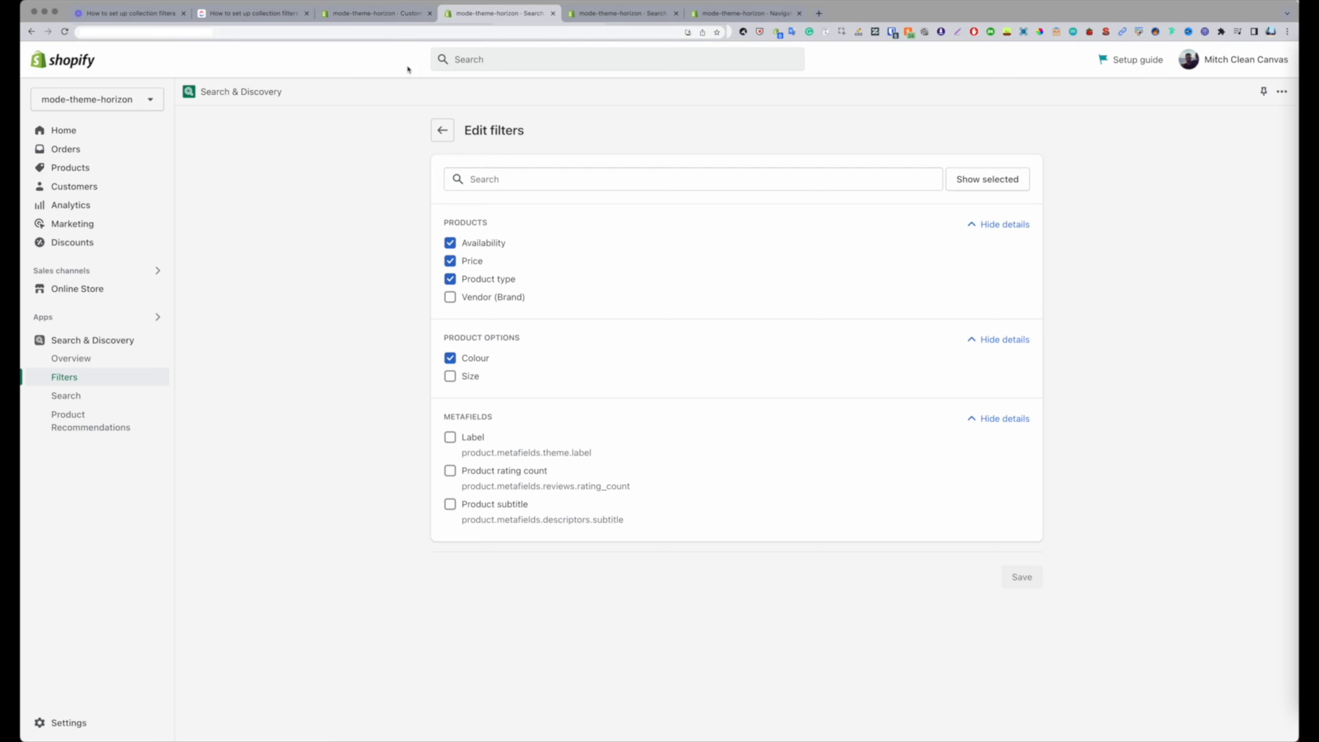
# - Close and reopen the filter drawer, then navigate the preview to the Furniture collection
pyautogui.click(377, 12)
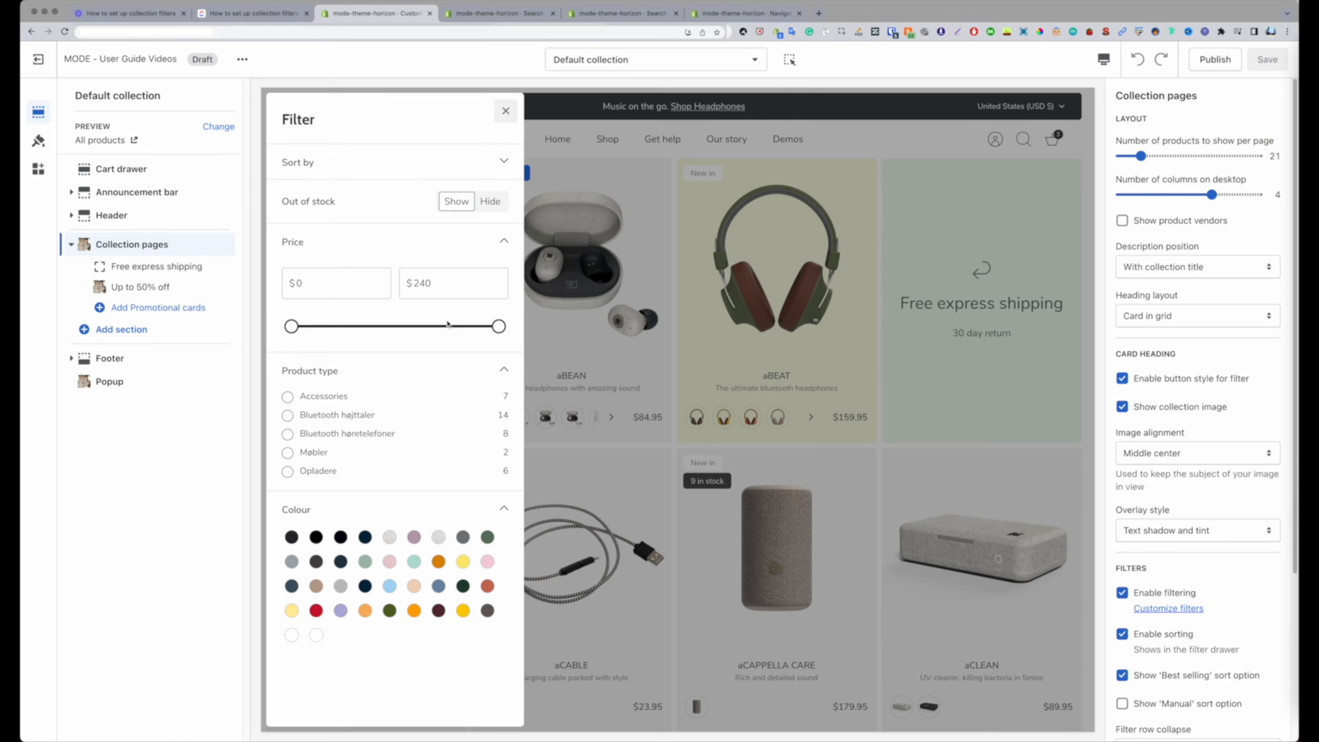
pyautogui.click(506, 110)
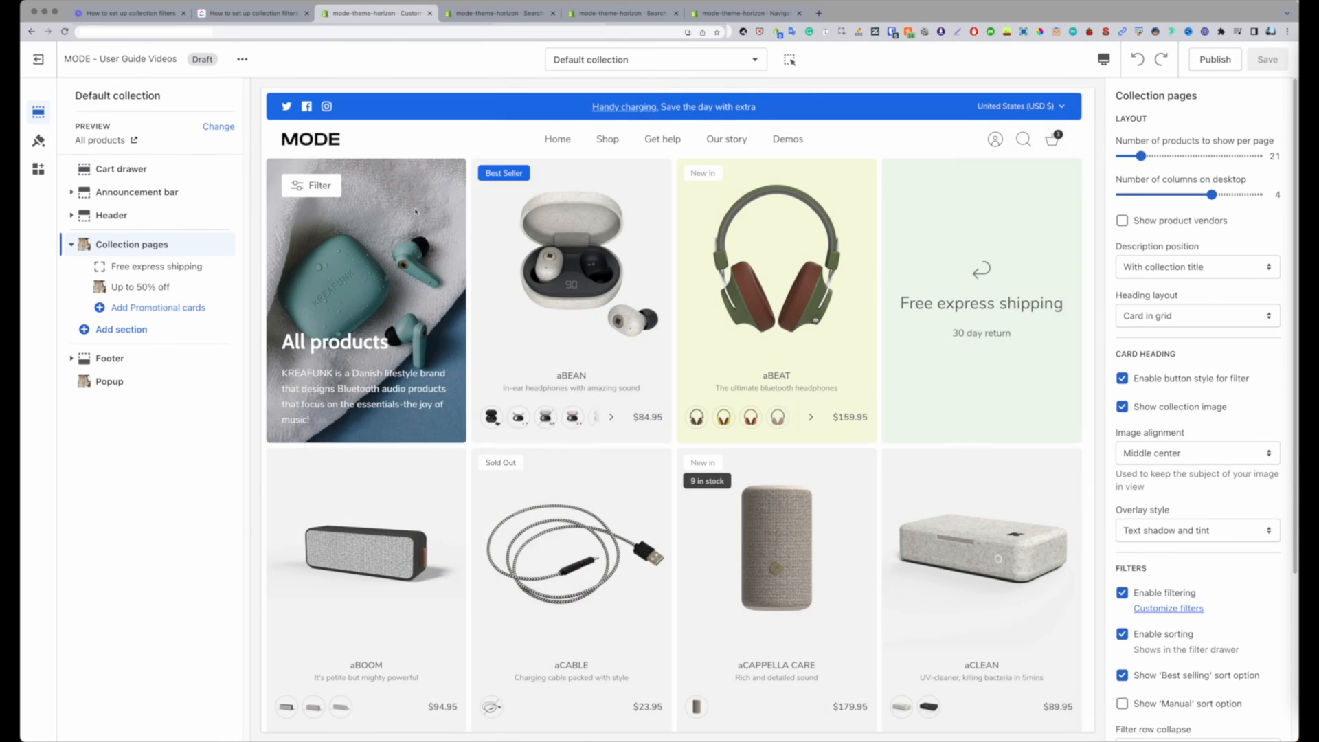
pyautogui.click(310, 186)
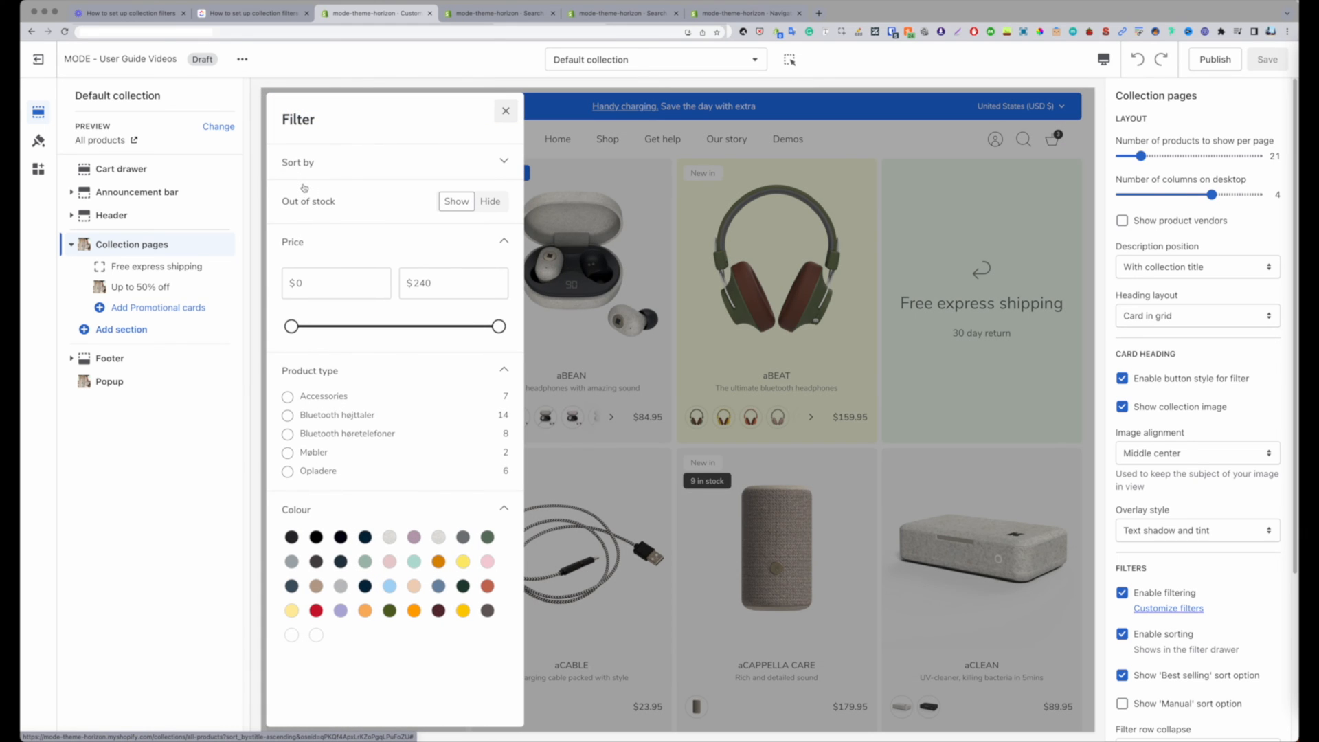
pyautogui.moveTo(388, 424)
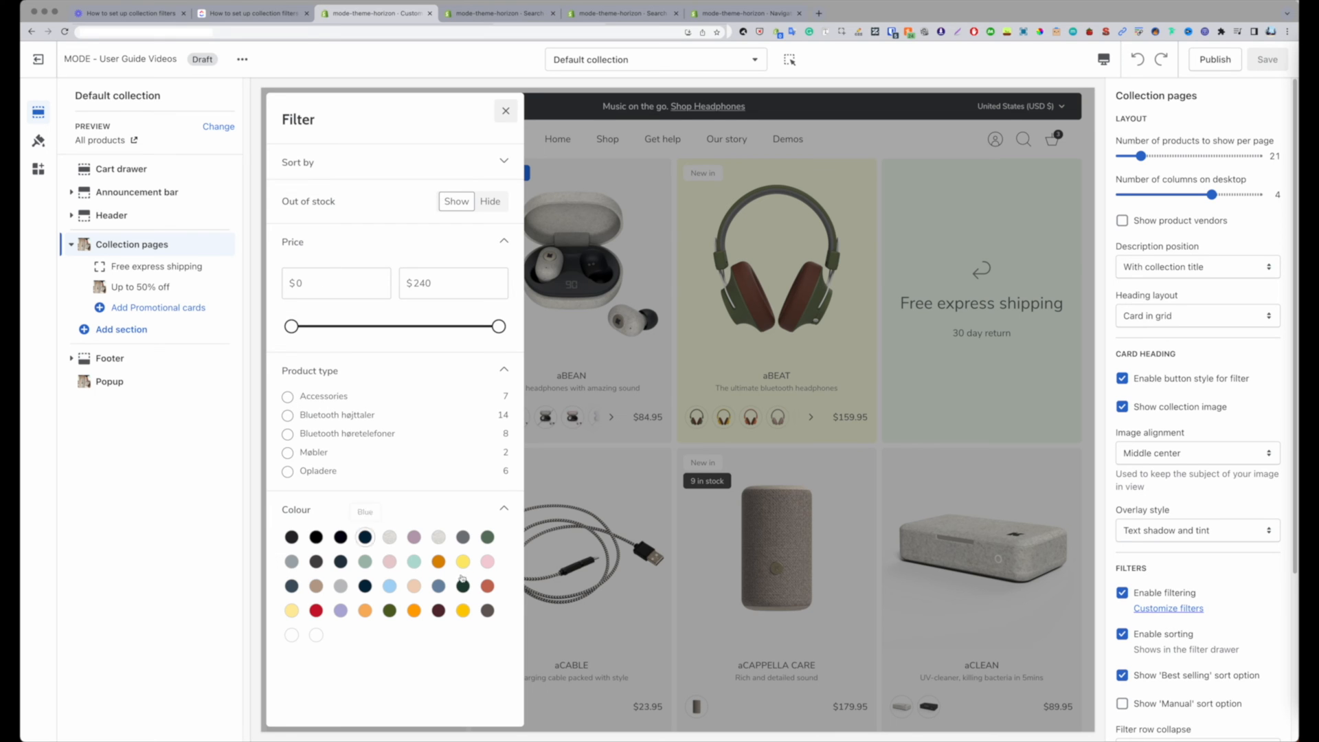
pyautogui.click(506, 110)
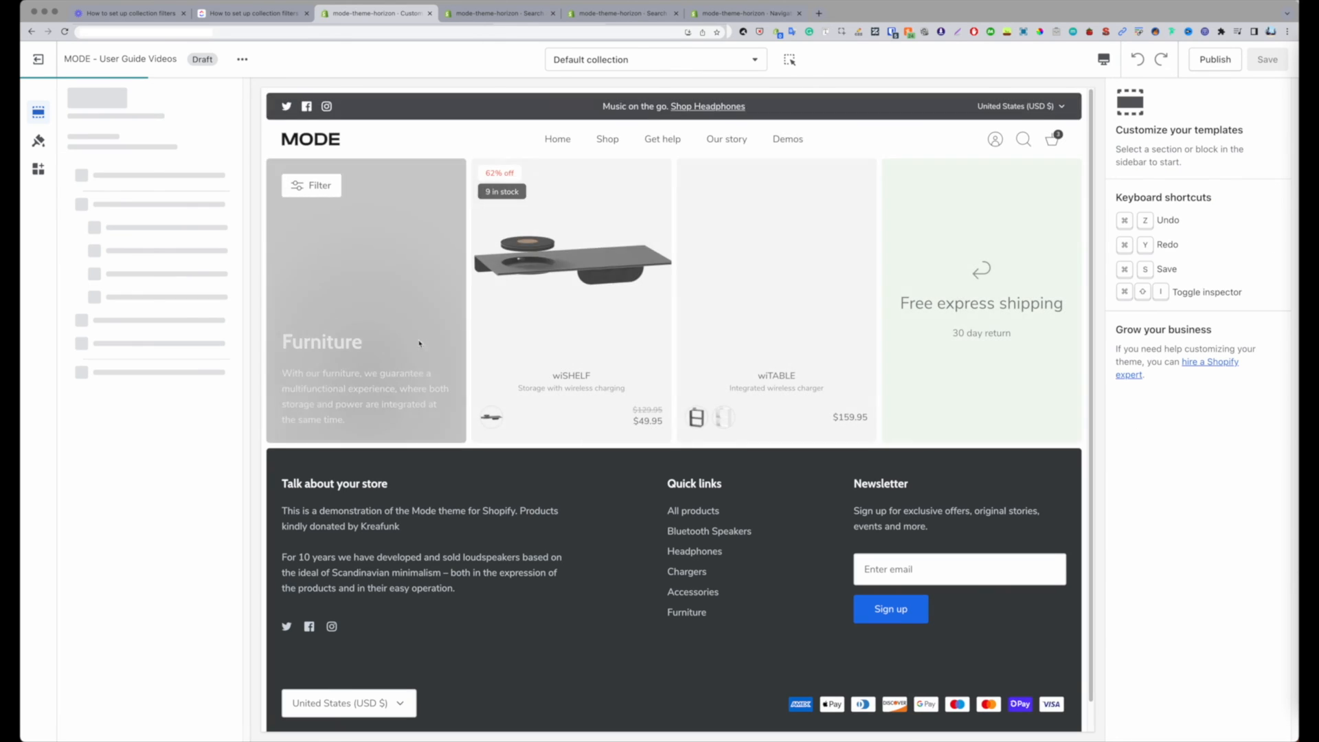
# - Open the Furniture collection's filter drawer with its narrower price, type and colour options
pyautogui.click(312, 185)
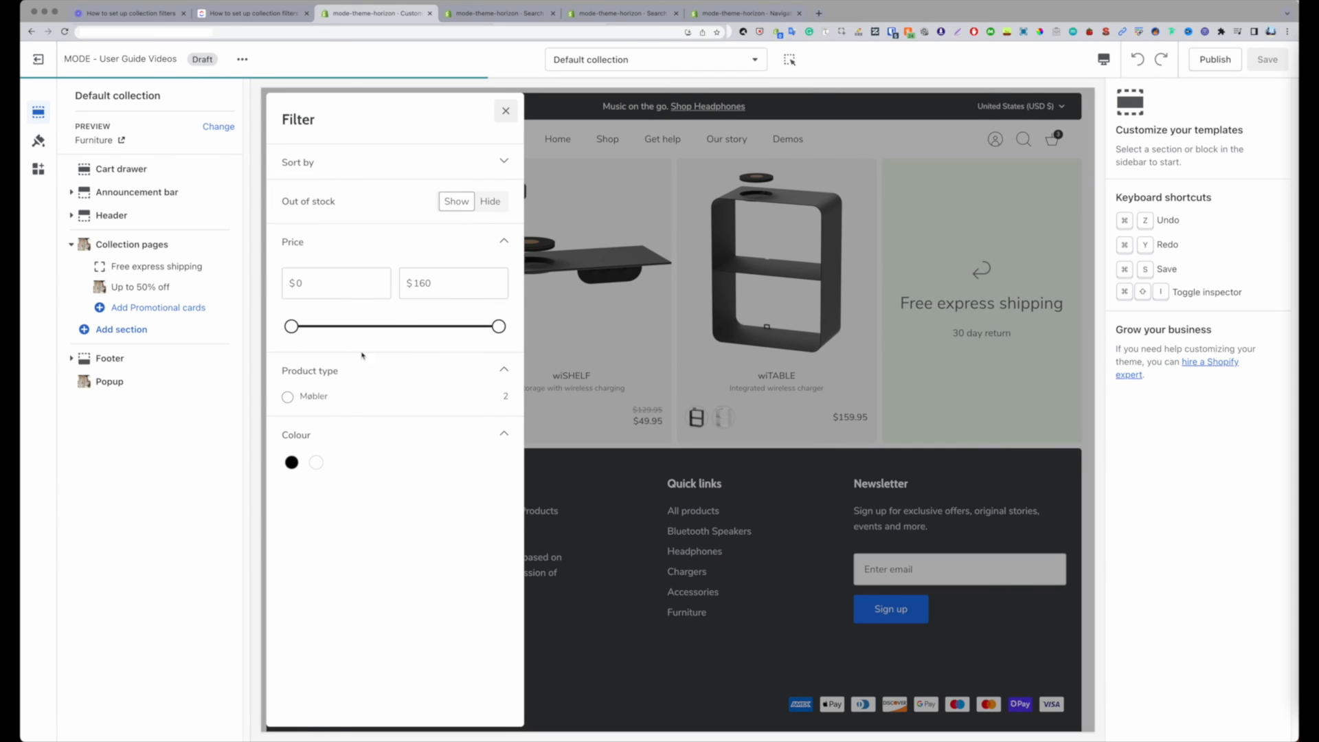
pyautogui.moveTo(422, 397)
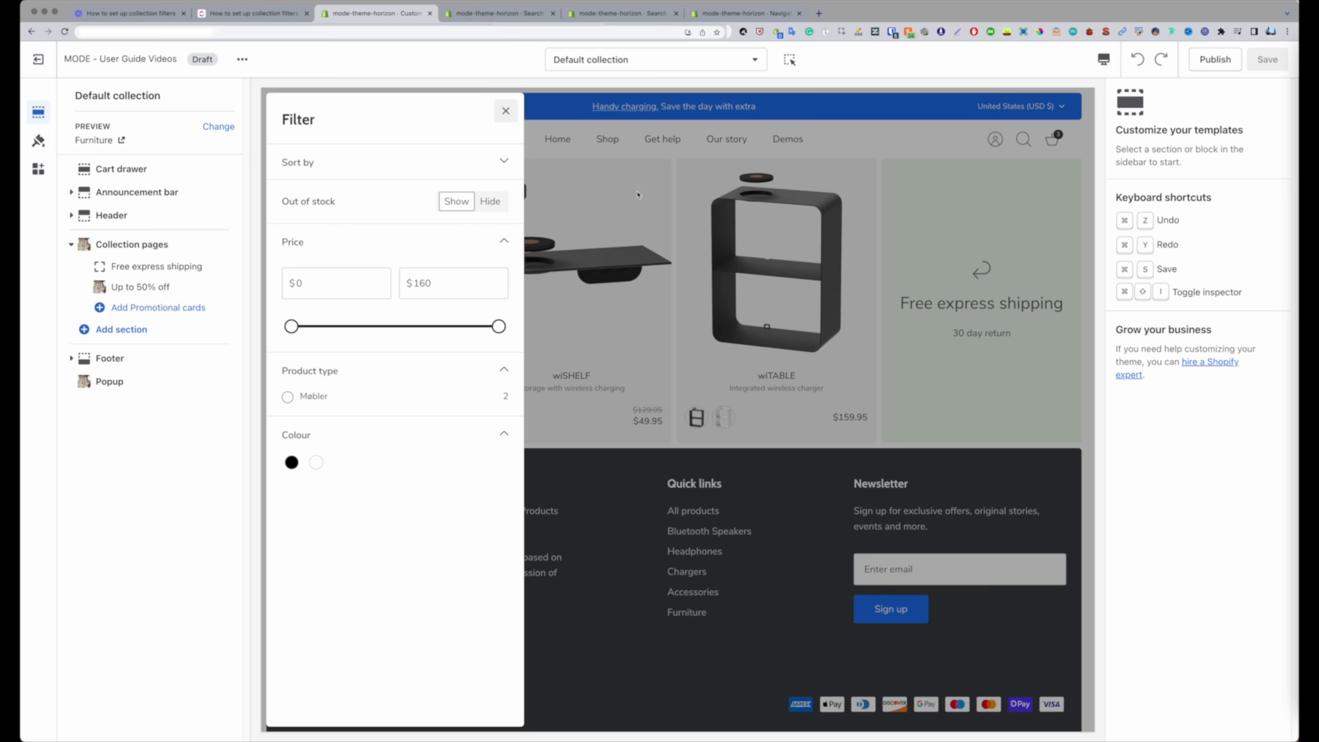
pyautogui.moveTo(342, 211)
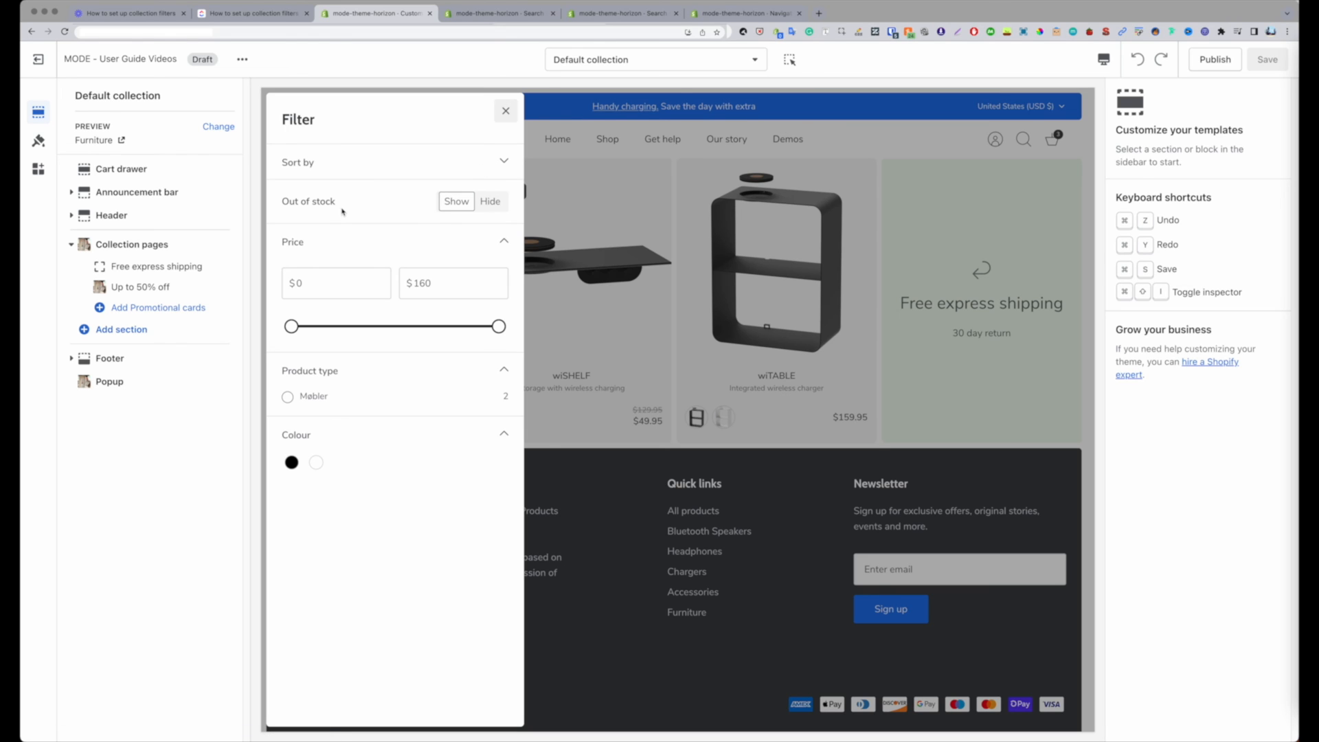
# - Glance at the Search & Discovery filter settings and return to the Furniture preview
pyautogui.doubleClick(308, 201)
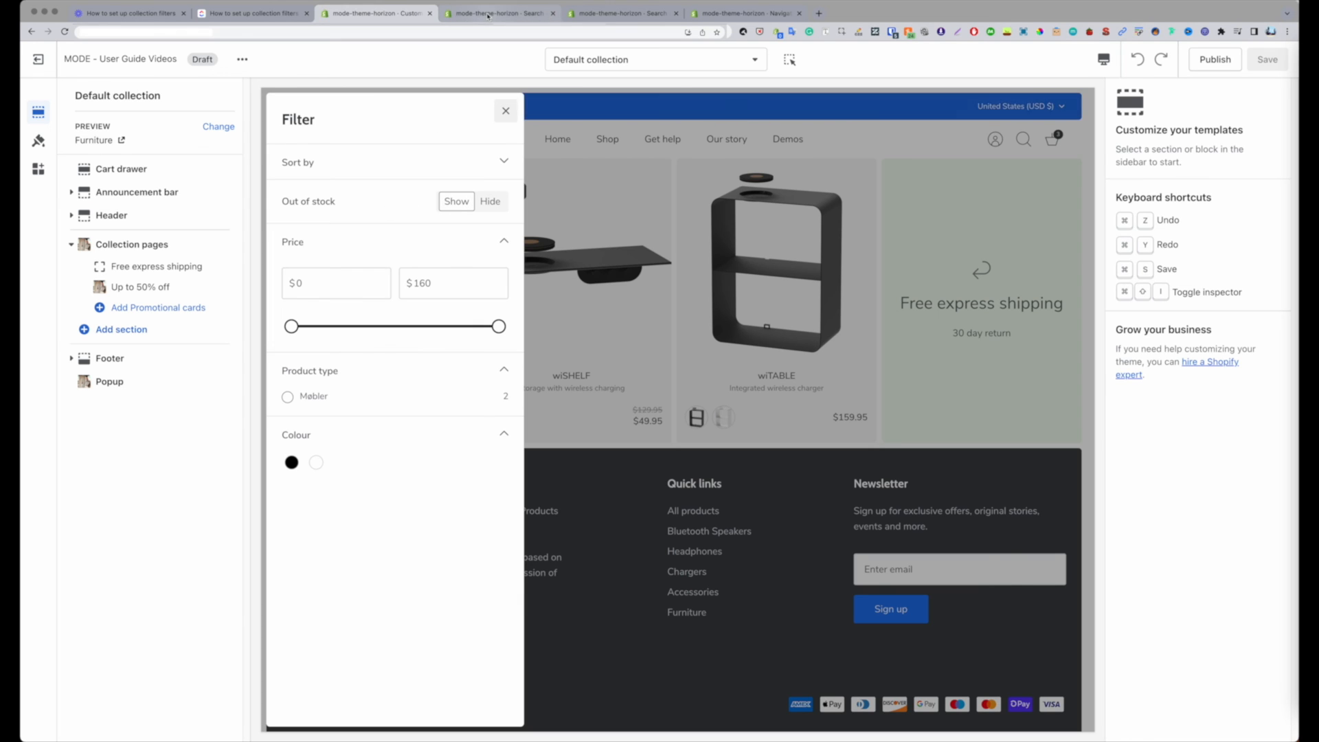
pyautogui.click(497, 12)
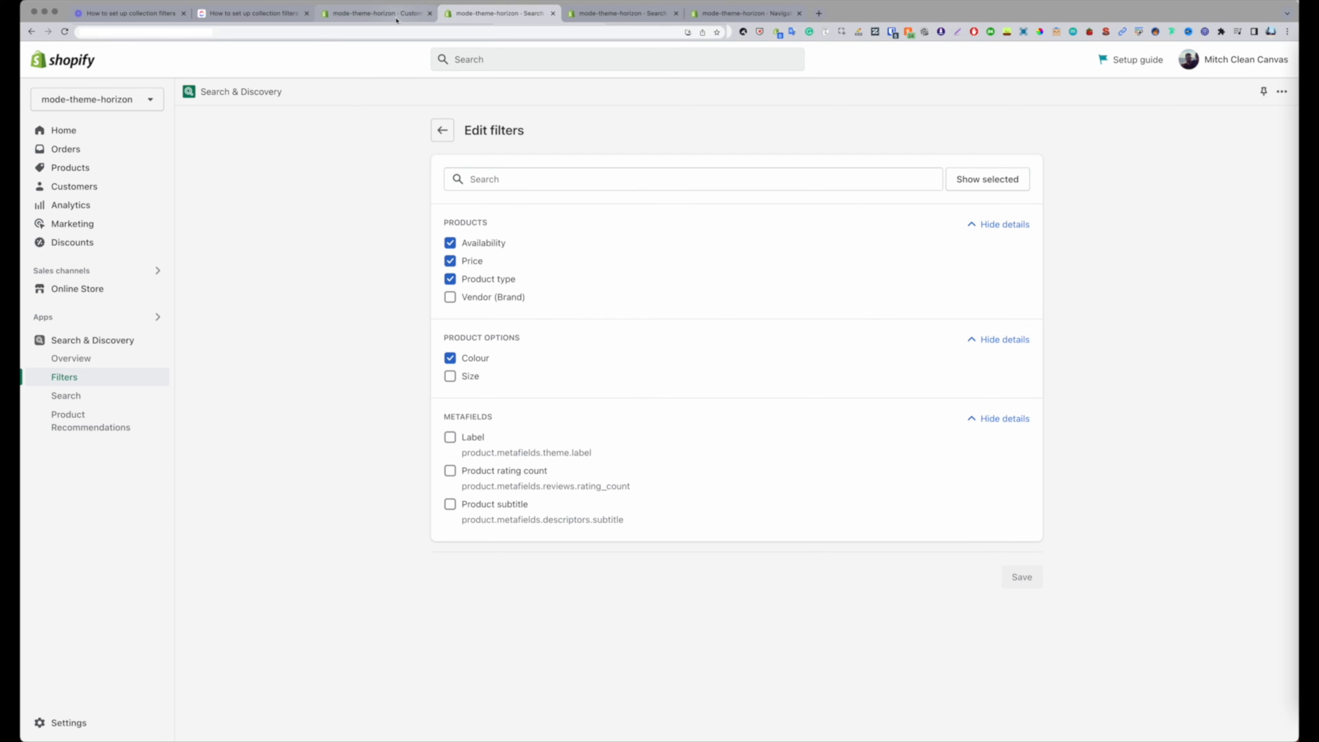
pyautogui.click(376, 12)
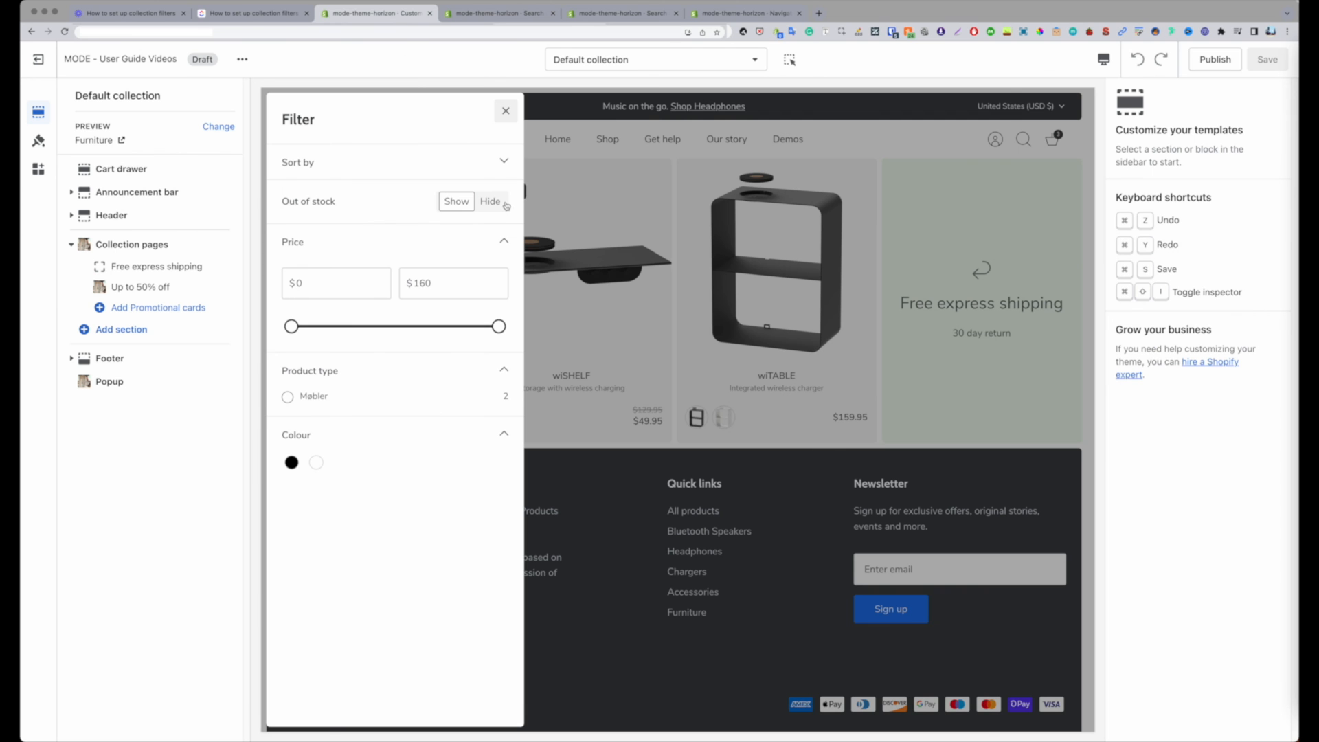
pyautogui.moveTo(355, 207)
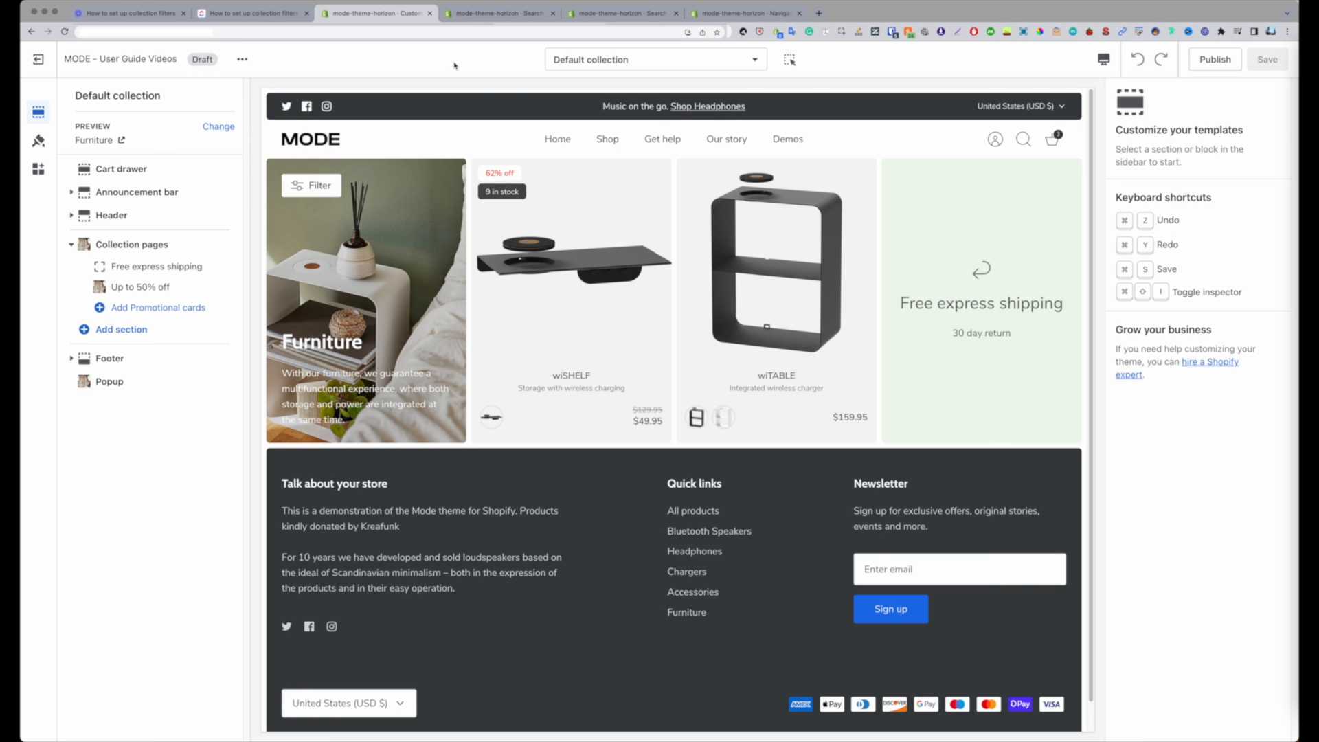
pyautogui.moveTo(376, 166)
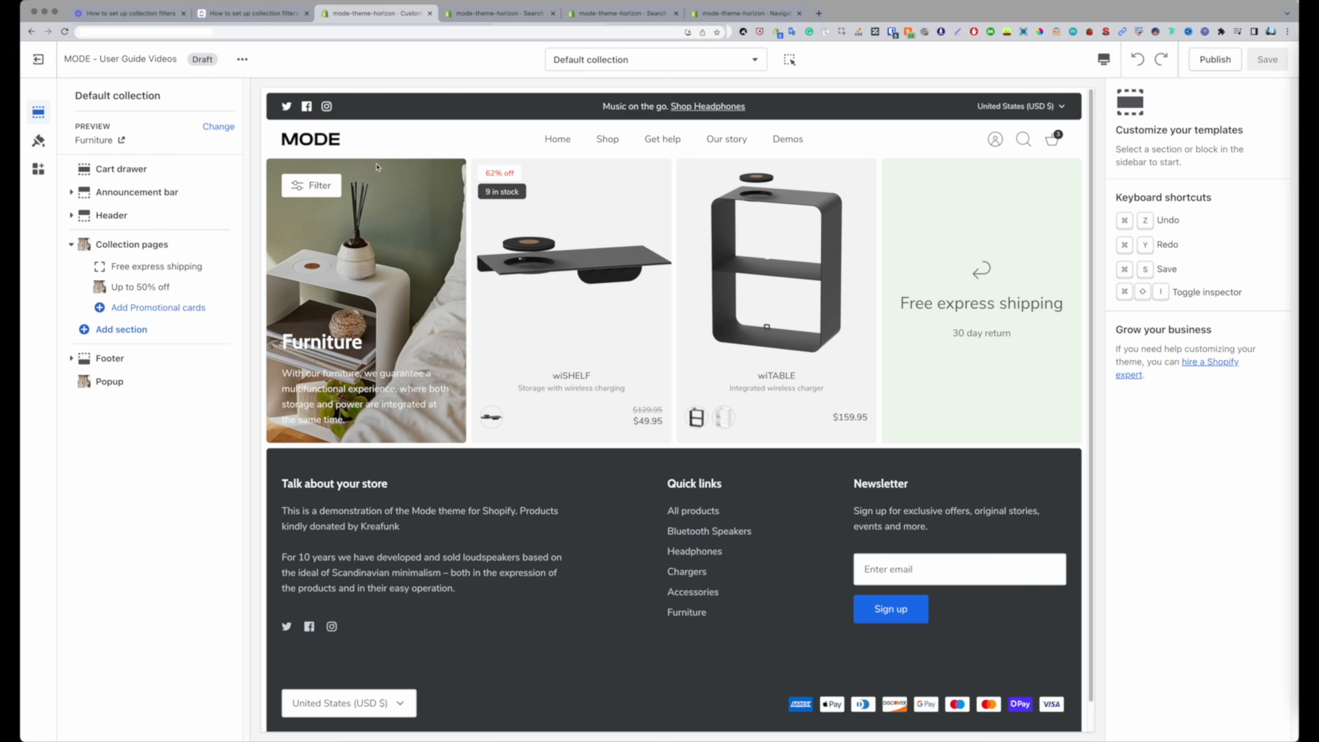